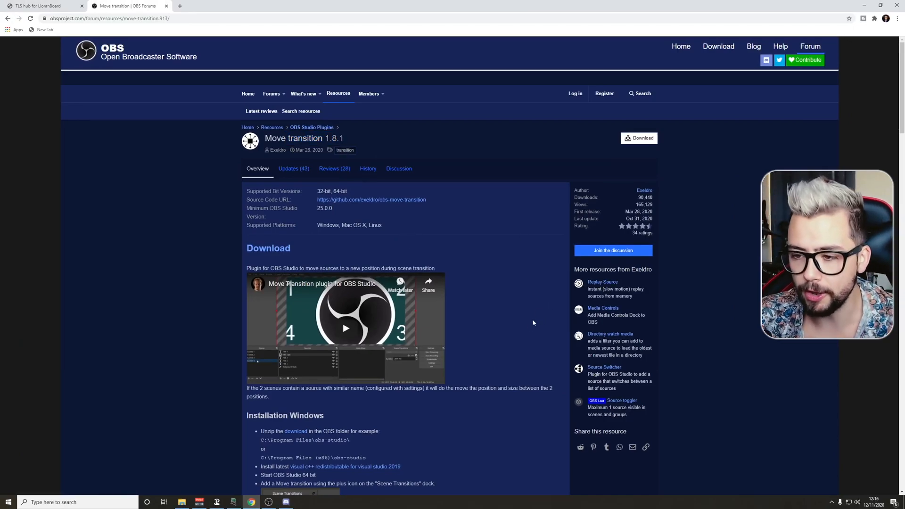
mouse_move(758, 434)
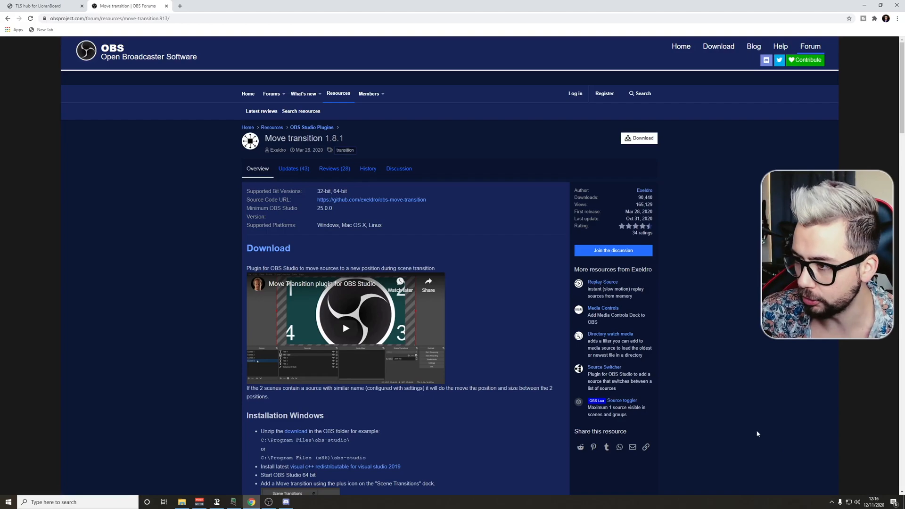
Close the archive window and open the Webcam Scene's list of available filter types
click(639, 138)
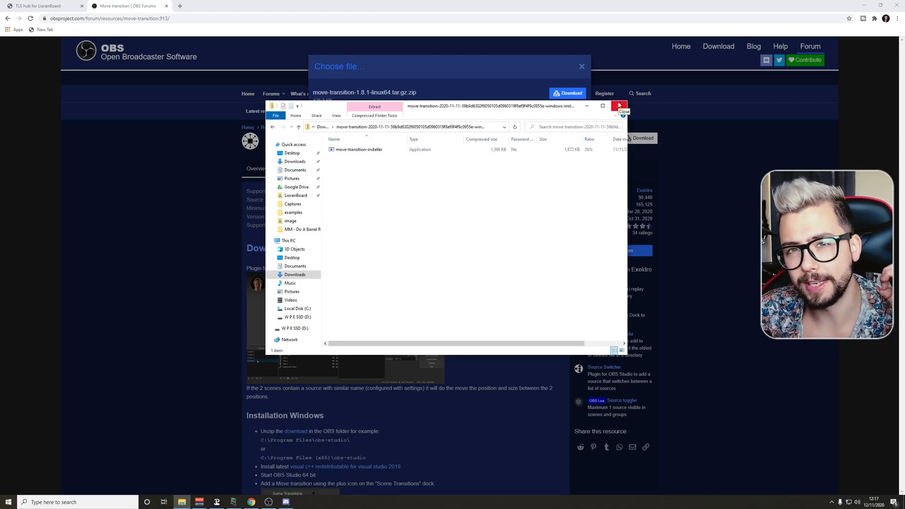
click(619, 106)
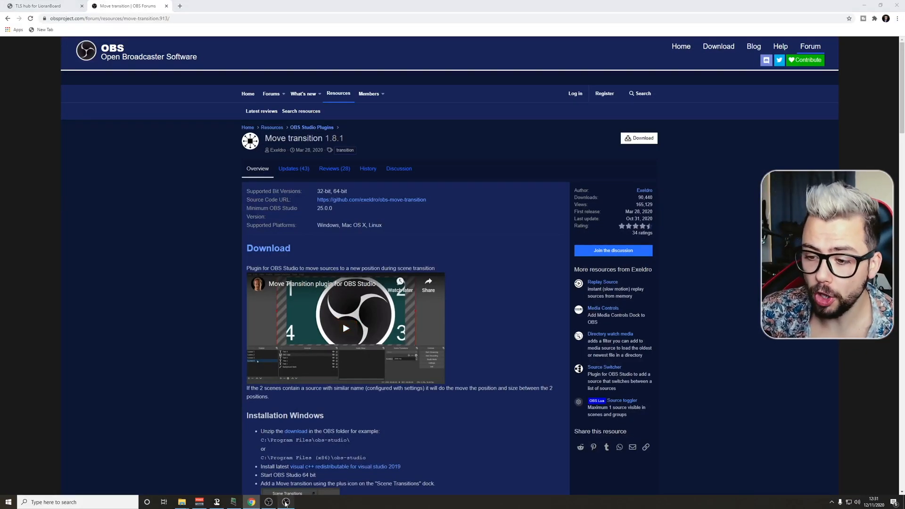
click(285, 502)
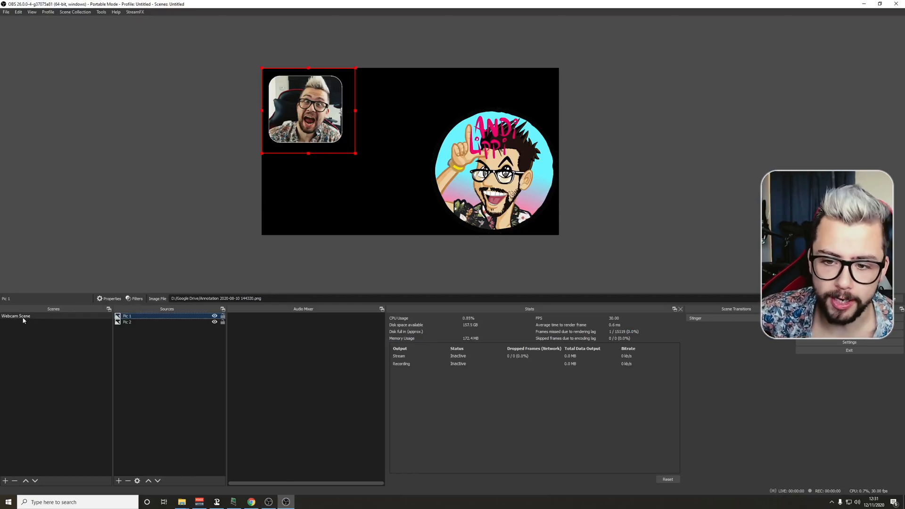
right_click(14, 316)
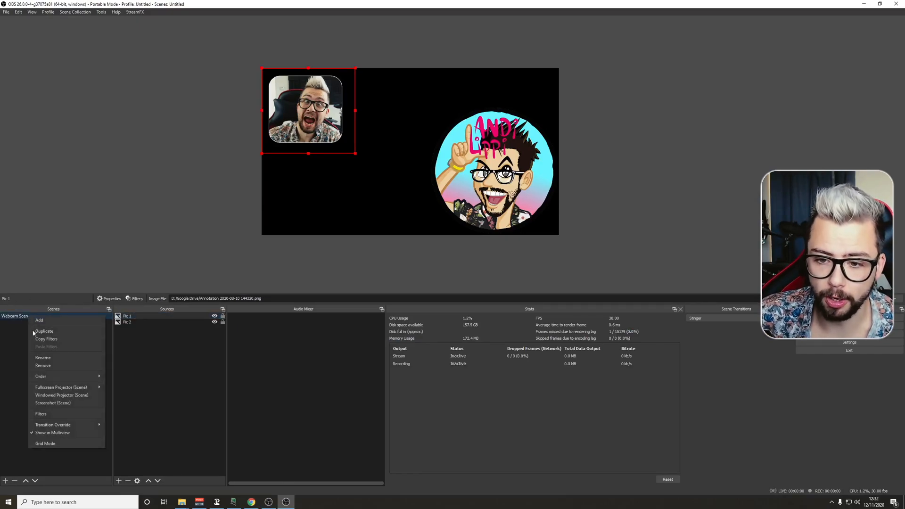
click(41, 414)
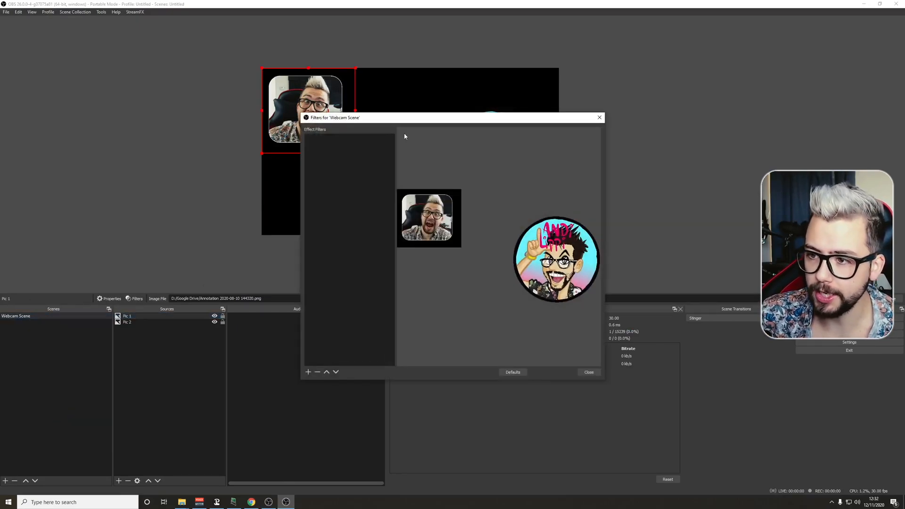
click(308, 372)
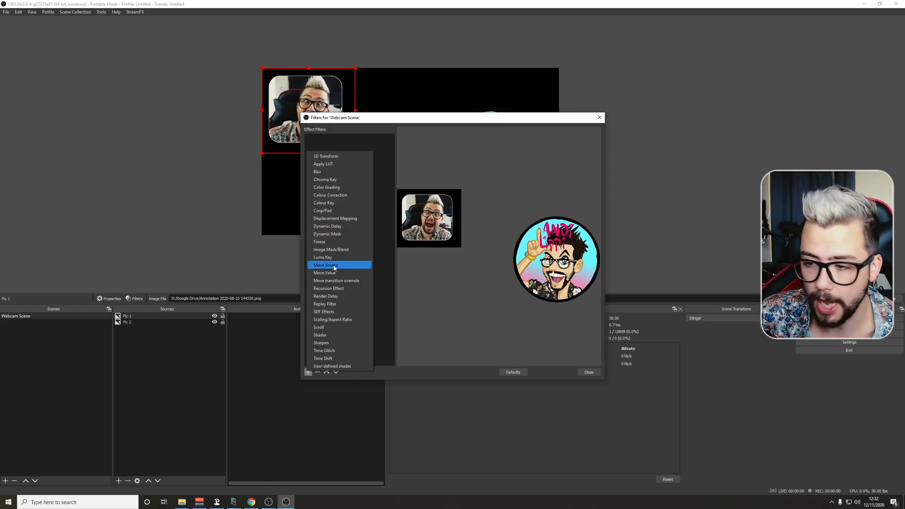
Add a Move Source filter named 'Pic 1 - Pos 1'
click(326, 265)
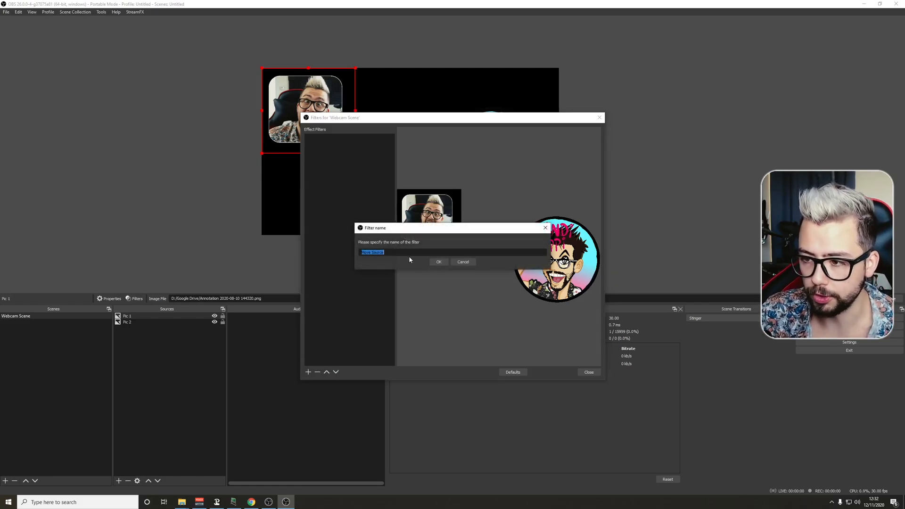
text(Pic 1 -)
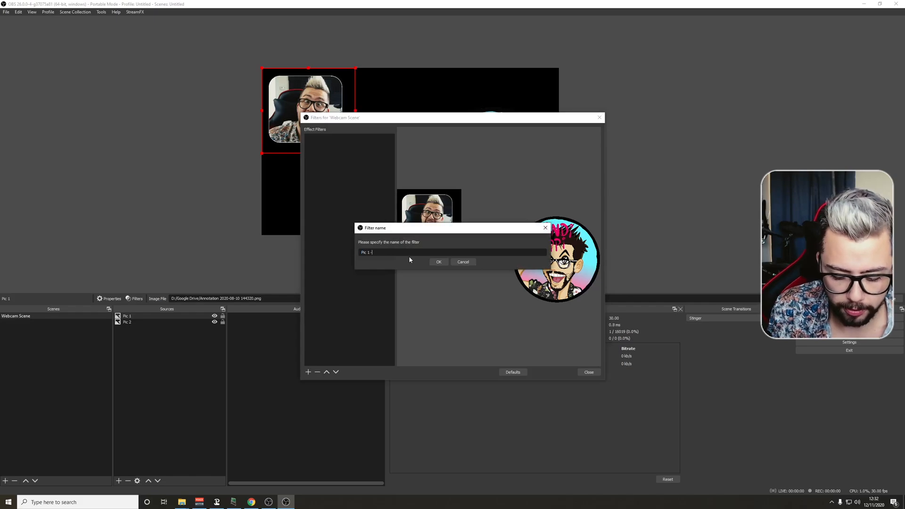
click(437, 262)
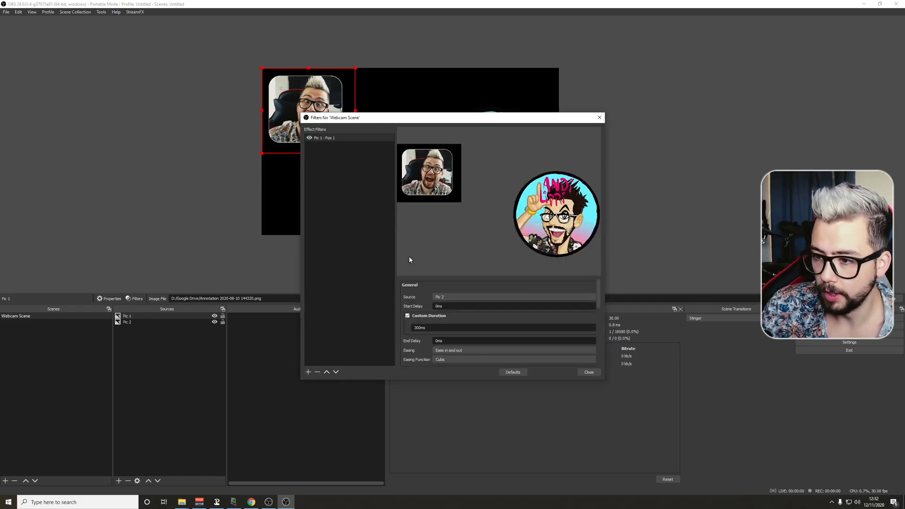
Add a second Move Source filter and rename it 'Pic 2 - Pos 1'
click(307, 372)
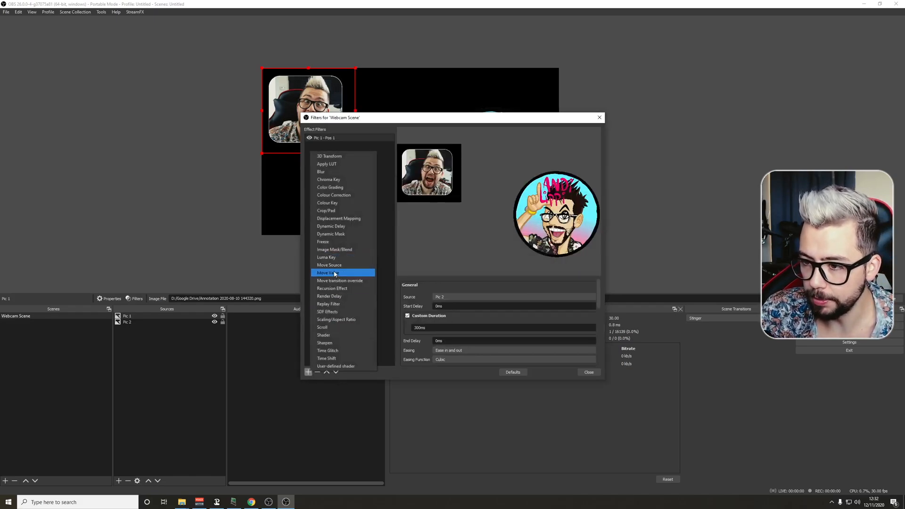
click(328, 273)
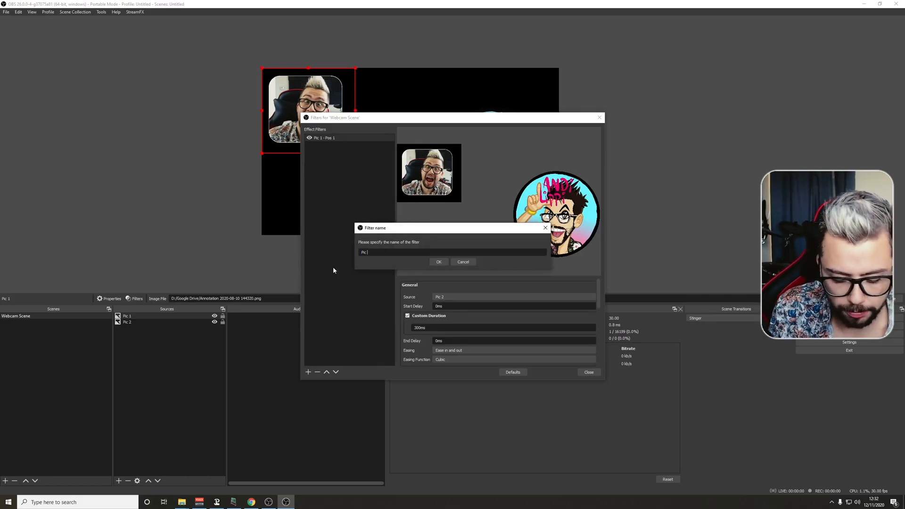
text(Pic 2 - Pos)
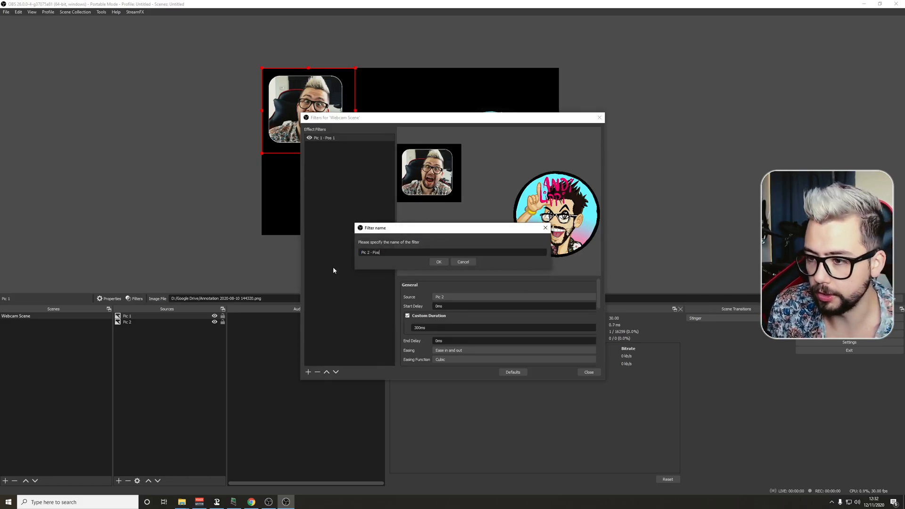
click(439, 262)
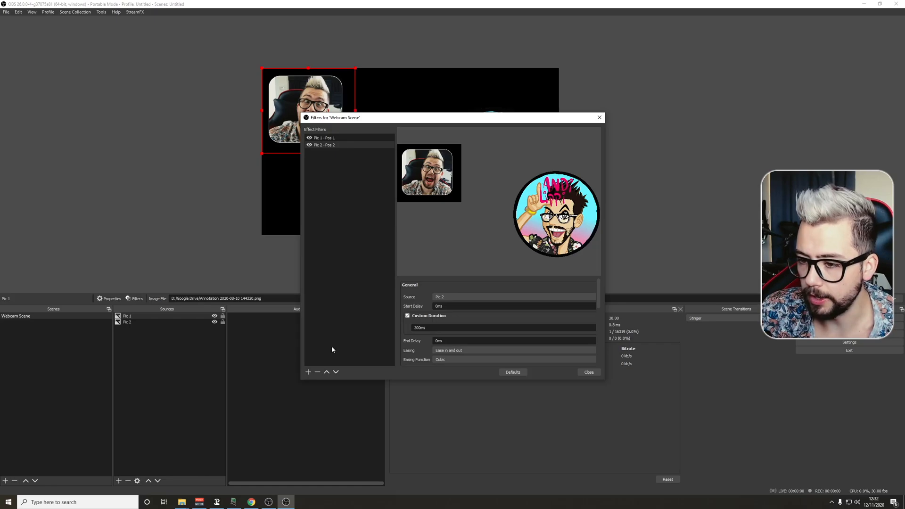
right_click(323, 145)
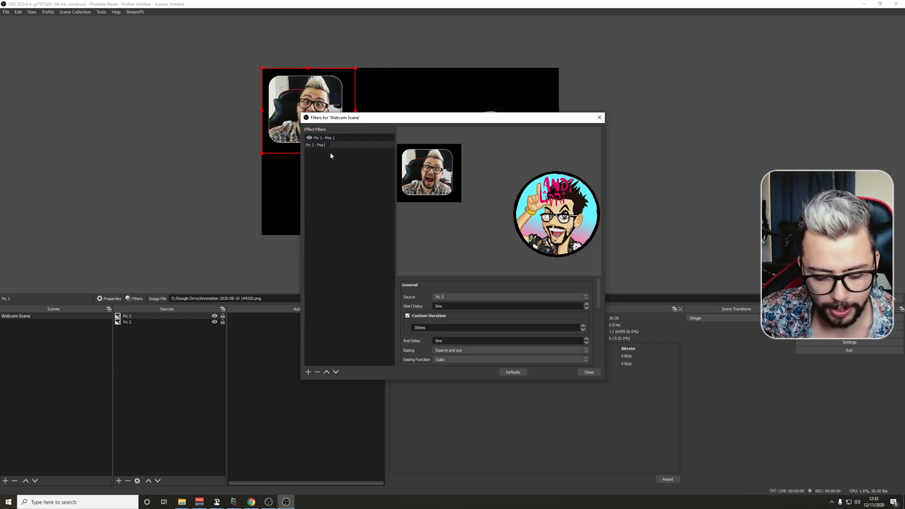
click(323, 137)
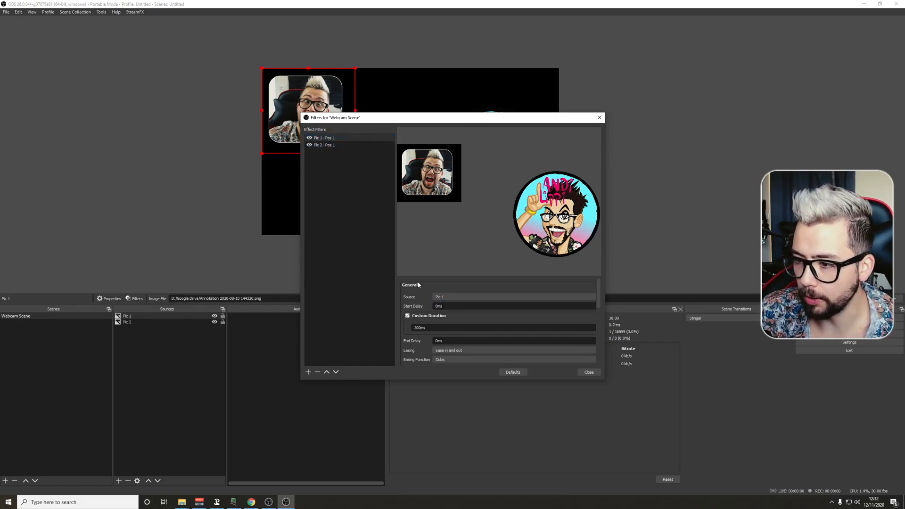
click(324, 145)
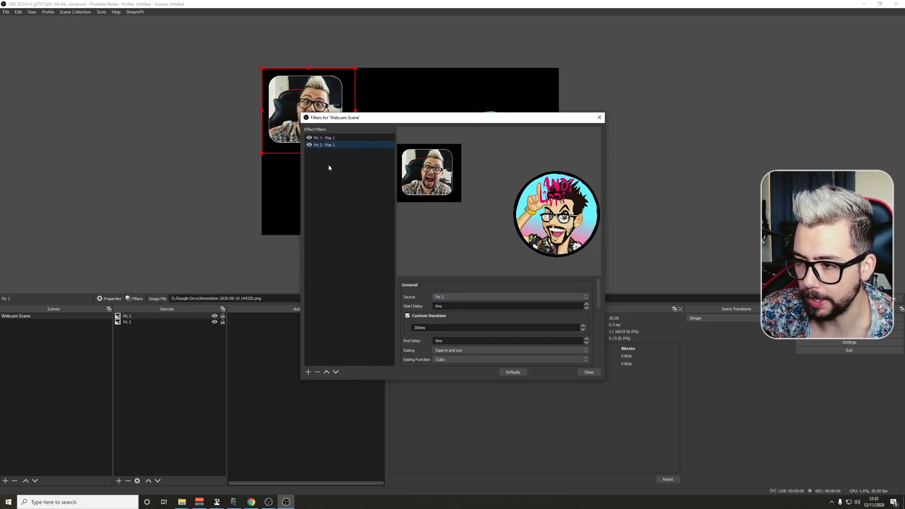
Show the Pic 1 - Pos 1 filter settings and select Pic 1 in the scene
click(324, 137)
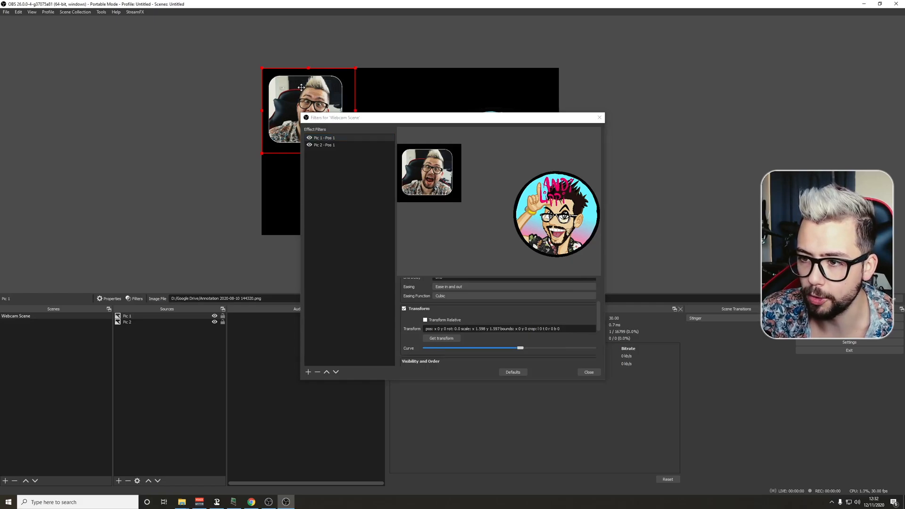
click(441, 338)
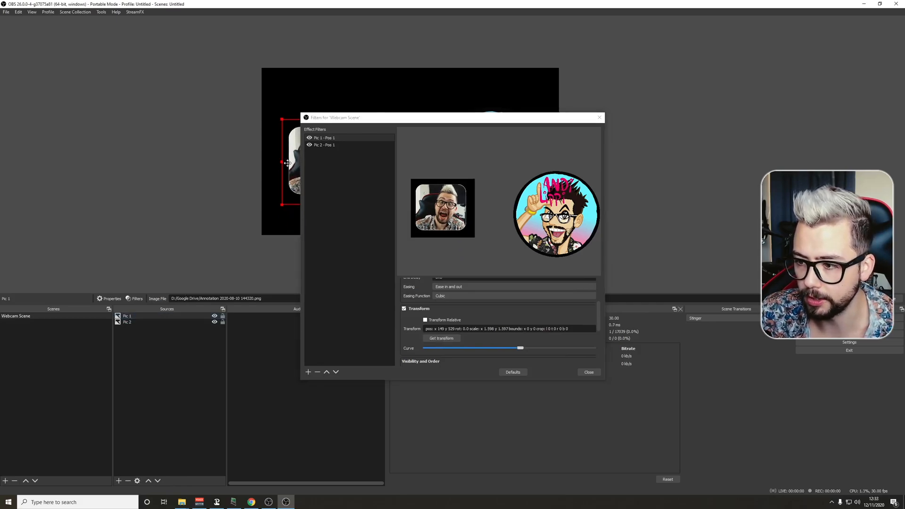
click(324, 138)
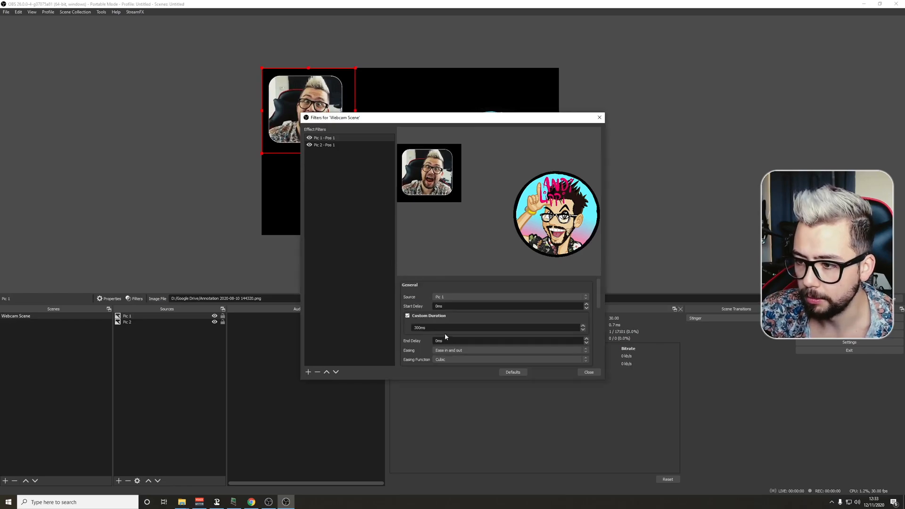
scroll(down, 3)
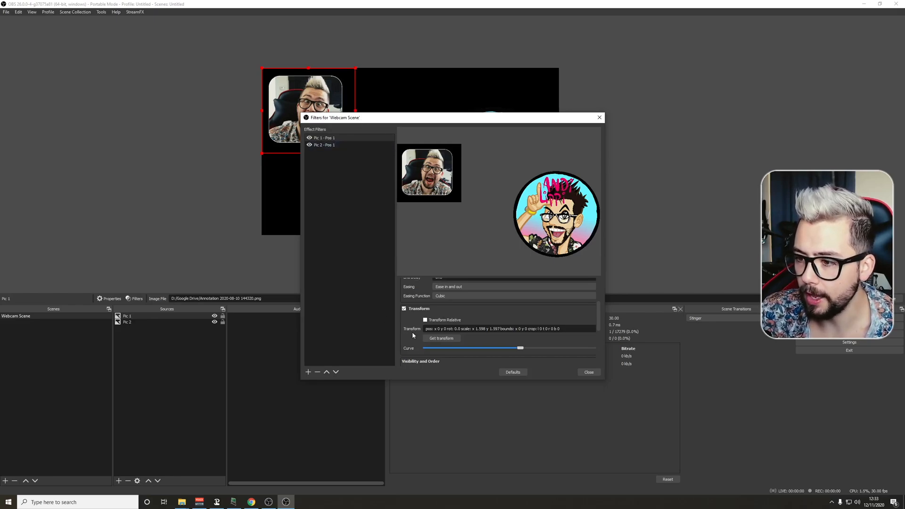
Make Pic 1 - Pos 1 trigger on Enable & Disable, moving simultaneously with Pic 2 - Pos 1
click(516, 332)
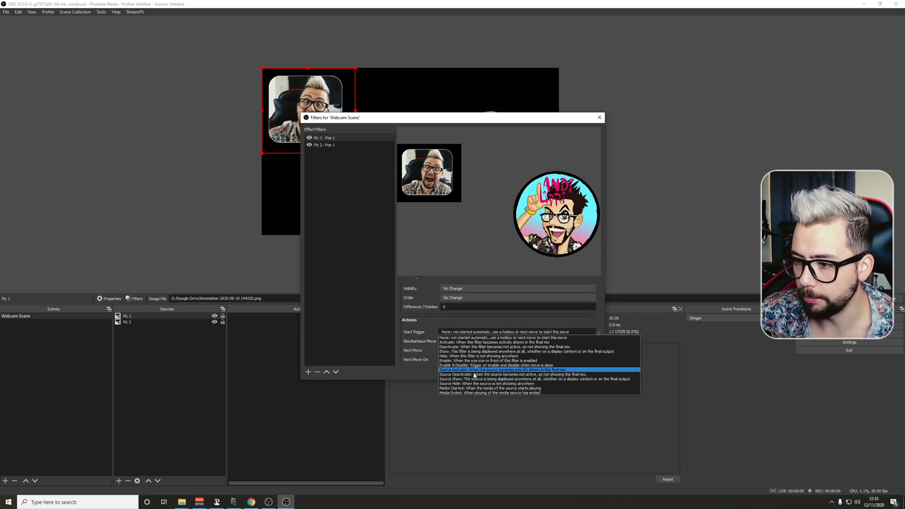
click(494, 365)
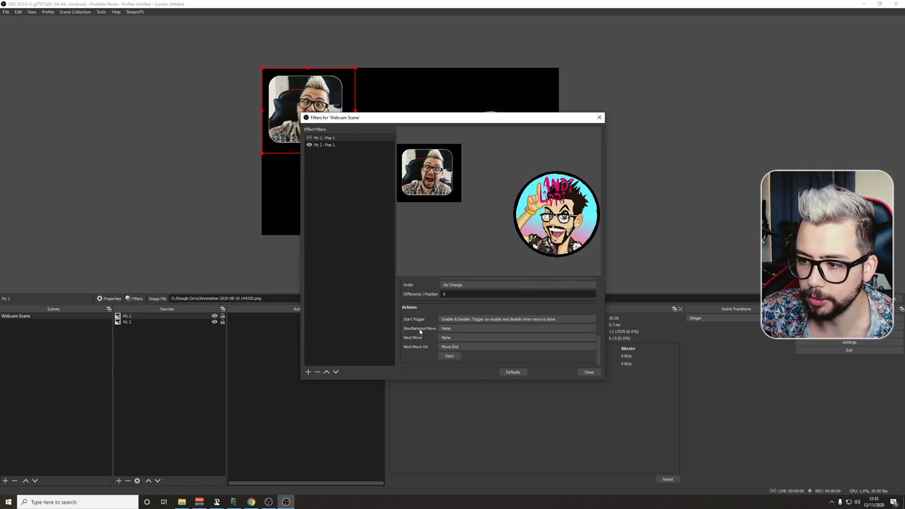
click(515, 337)
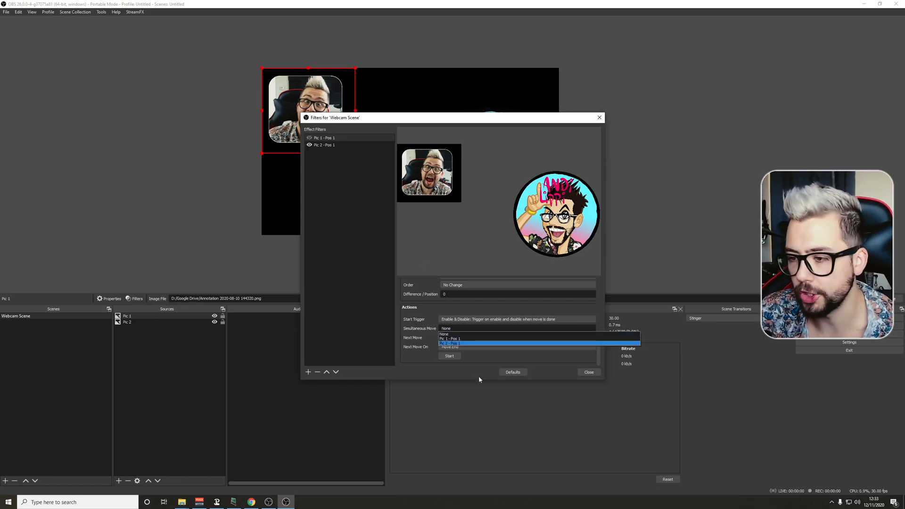
click(452, 343)
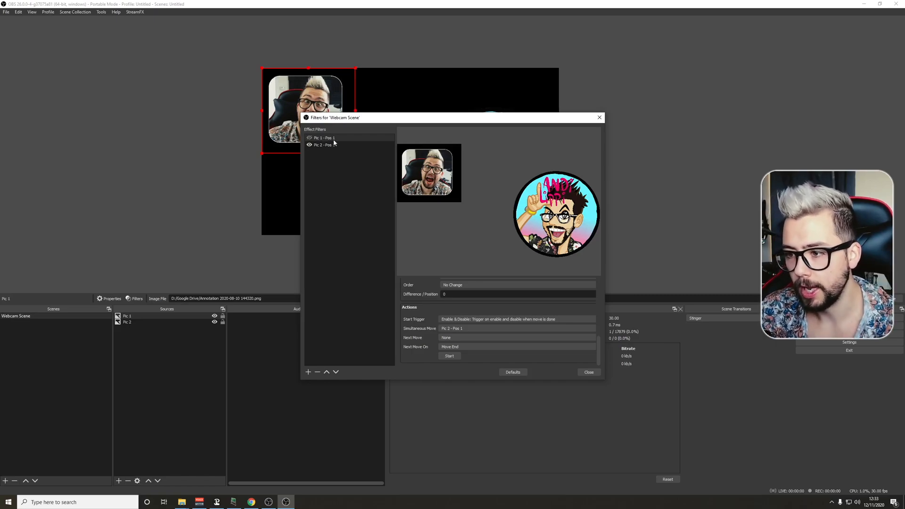
click(324, 144)
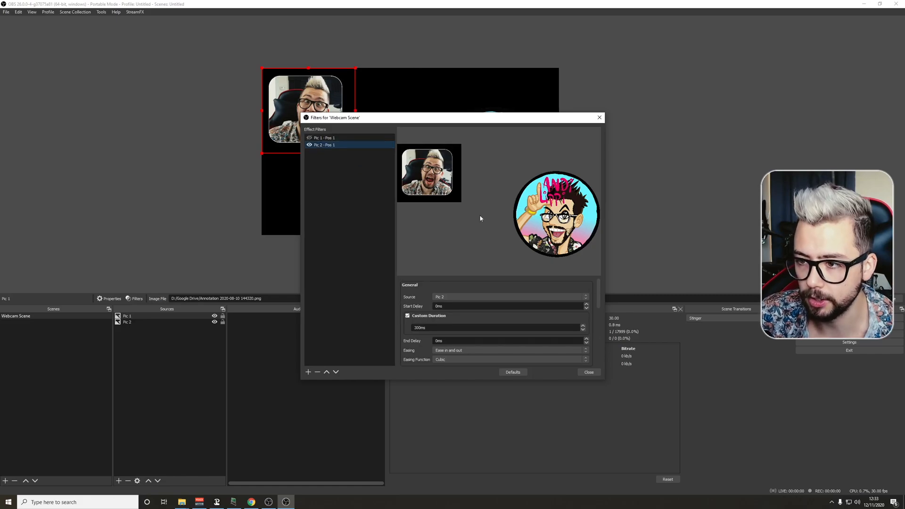
Set Pic 2 - Pos 1 to trigger on Enable & Disable and move with Pic 1 - Pos 1
scroll(down, 3)
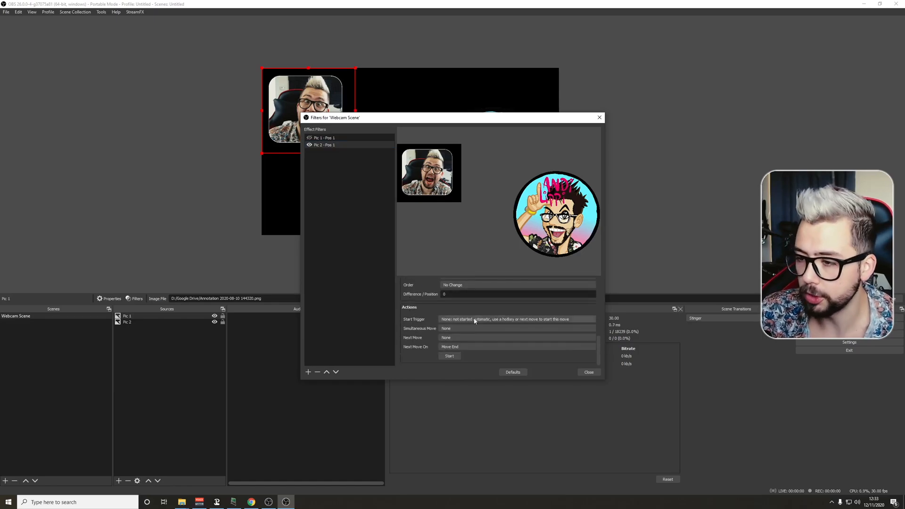
click(515, 319)
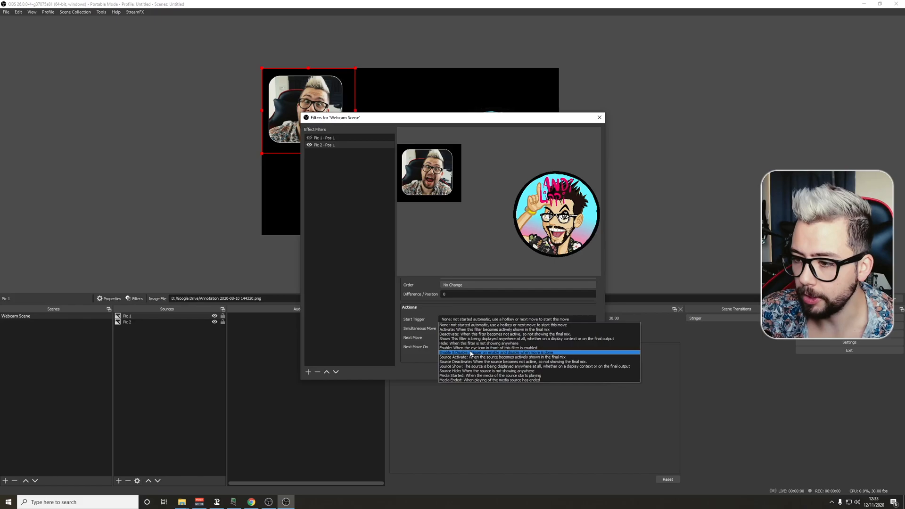
click(497, 352)
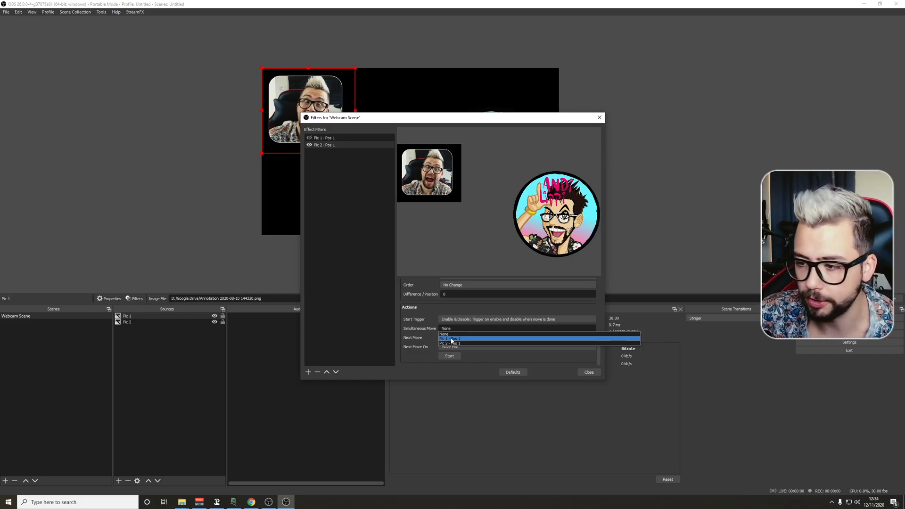
click(456, 339)
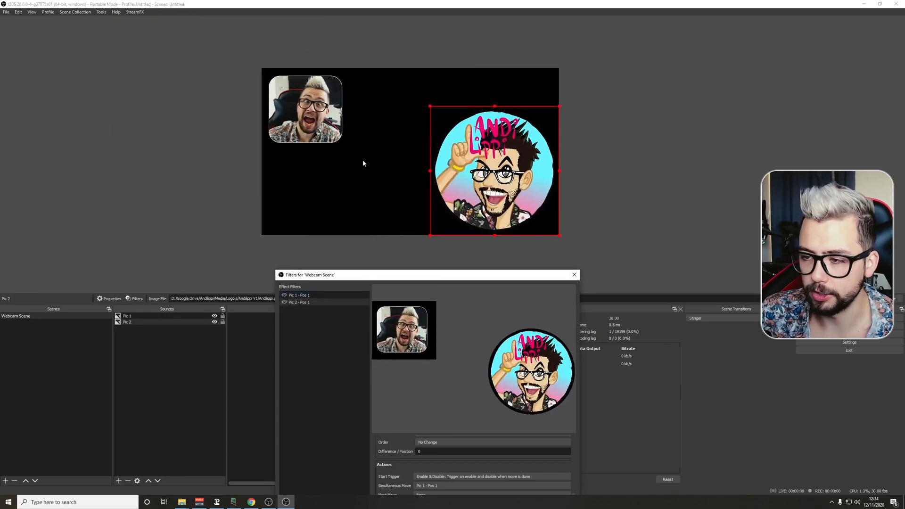
Select Pic 1 in the preview and bring up the add-source menu
click(298, 302)
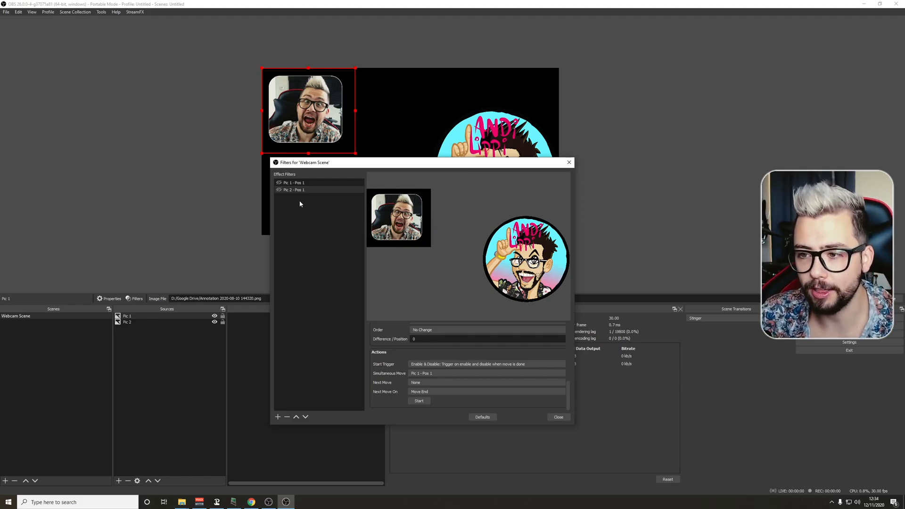
click(119, 481)
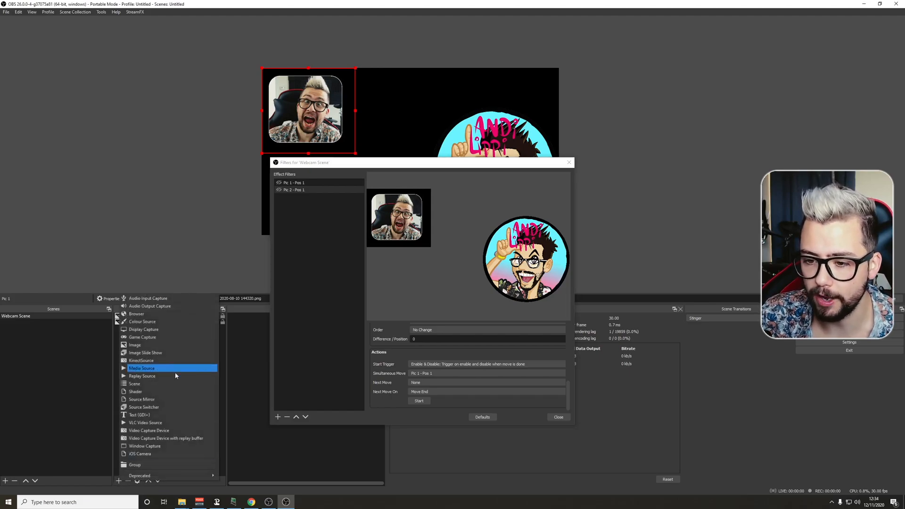
Add an Image source named 'Pic 3' showing the screenshot PNG file
click(141, 368)
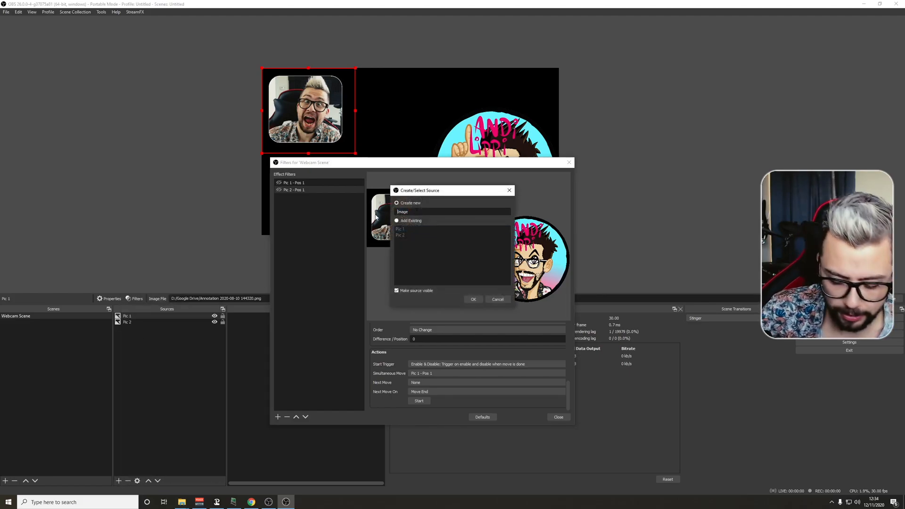
text(Pic)
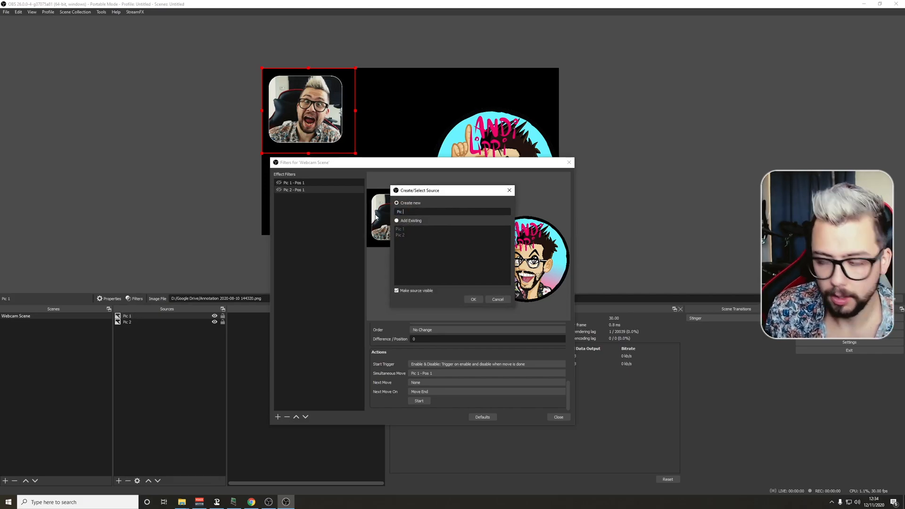
click(473, 299)
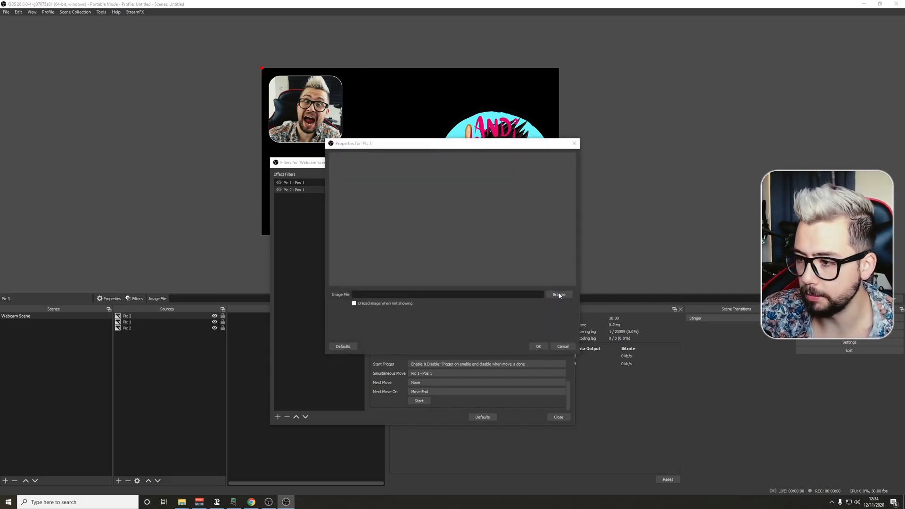
click(558, 294)
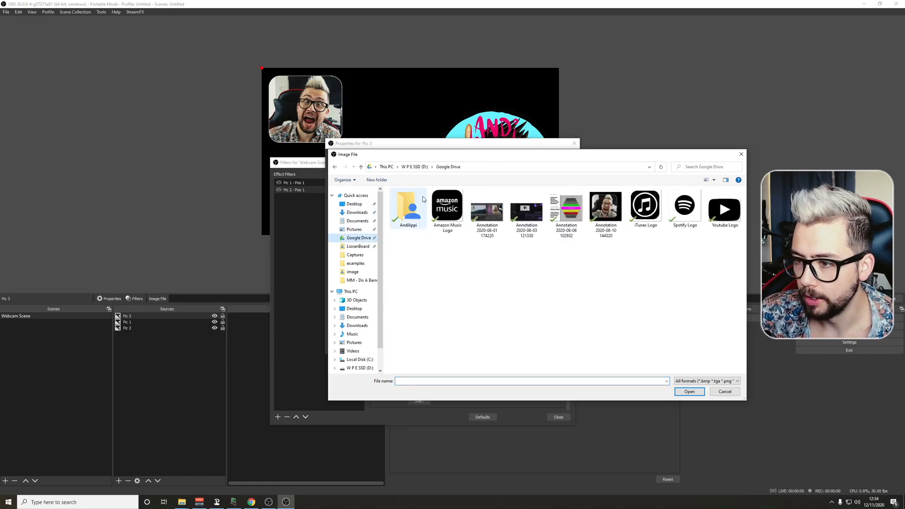
double_click(486, 206)
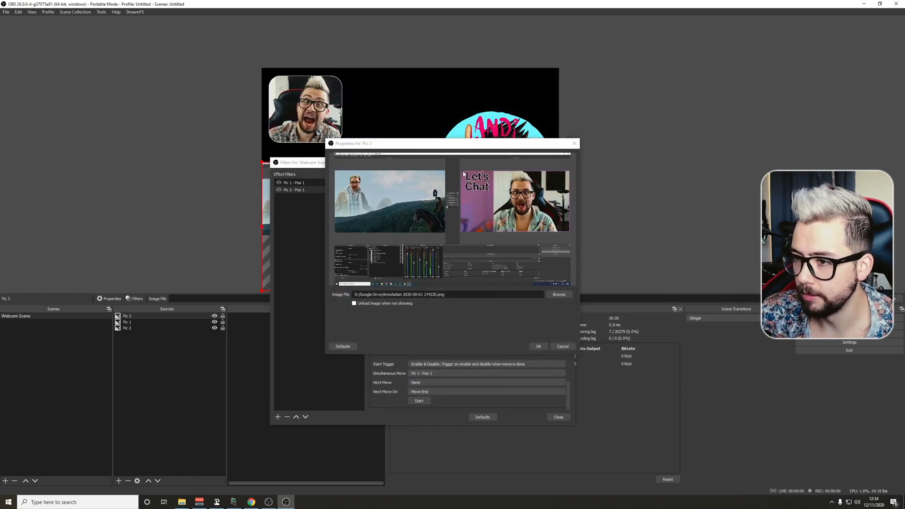
click(537, 346)
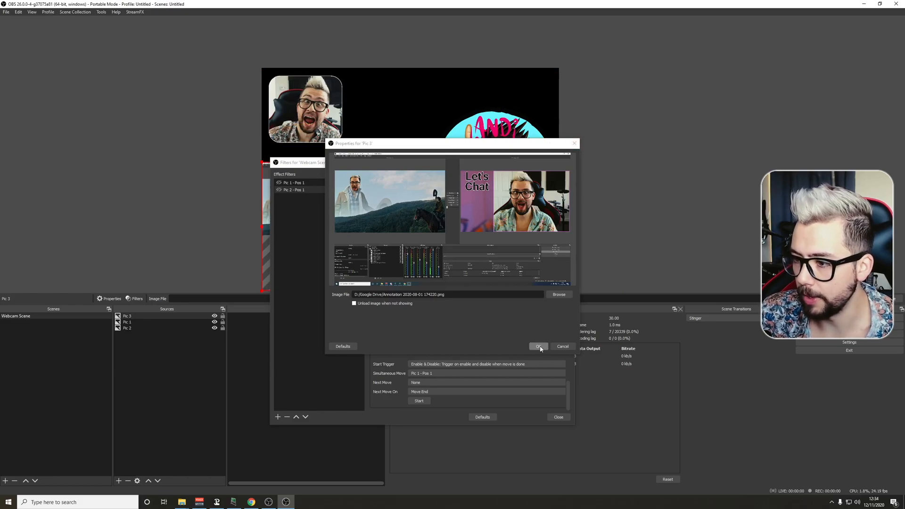
click(538, 346)
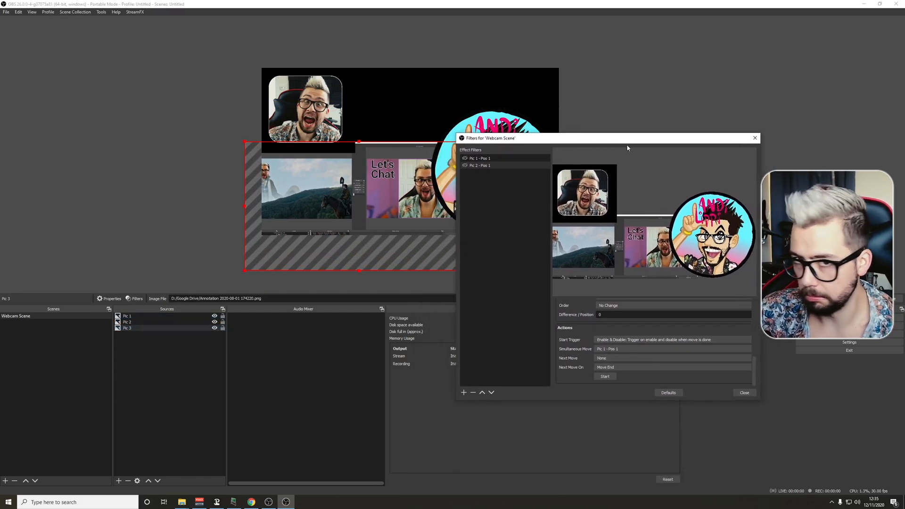
Add a Move Source filter named 'pic 3 - pos 1'
click(463, 393)
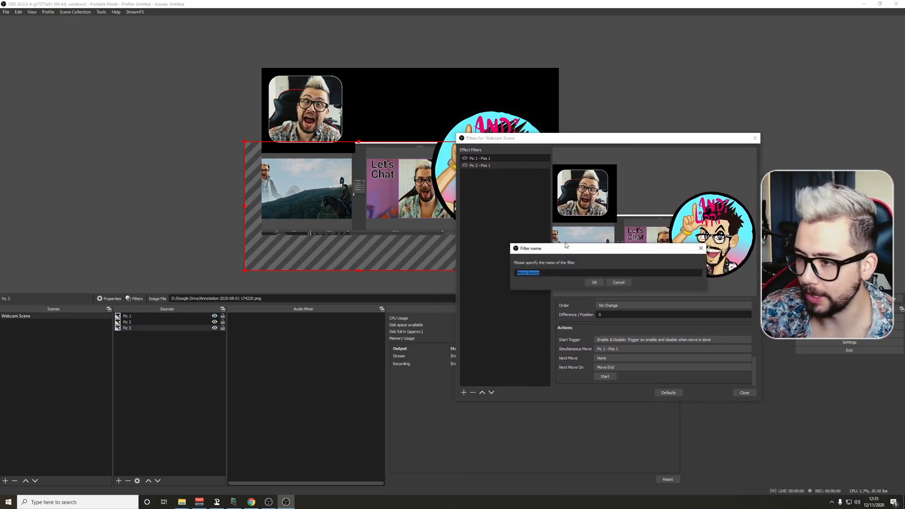
text(pic 3 - pos 1)
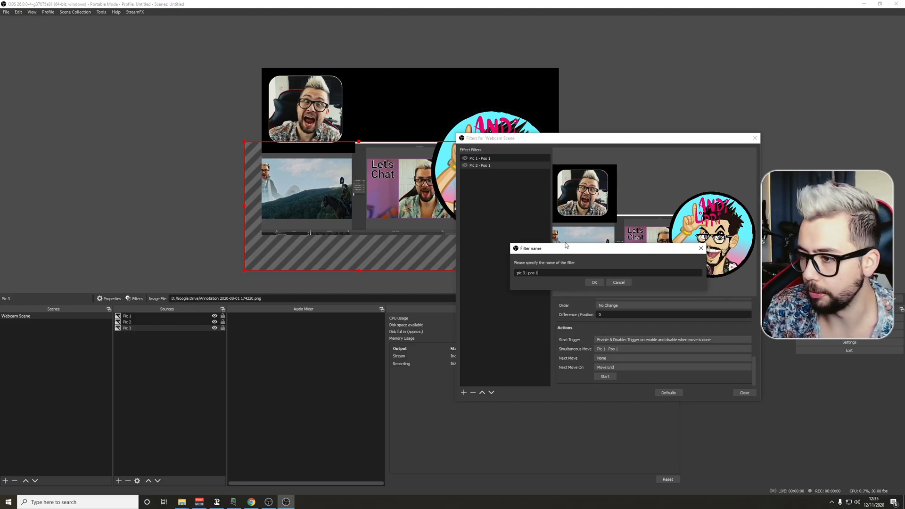
click(594, 282)
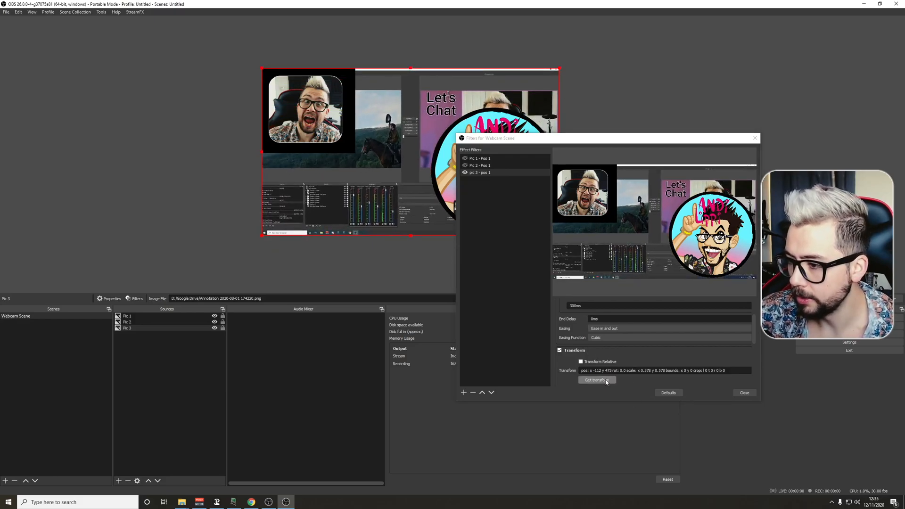
Store Pic 3's placement, trigger pic 3 - pos 1 on Enable & Disable, and review the other filters
click(597, 379)
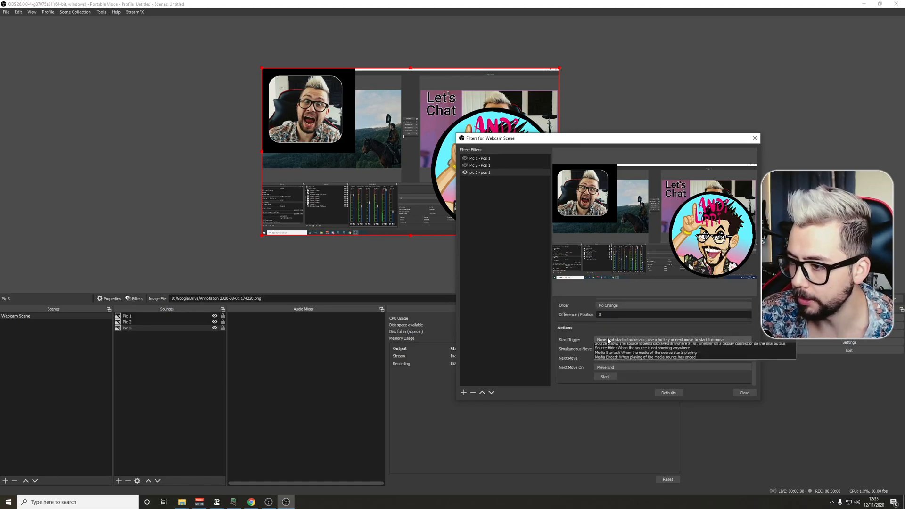
click(635, 343)
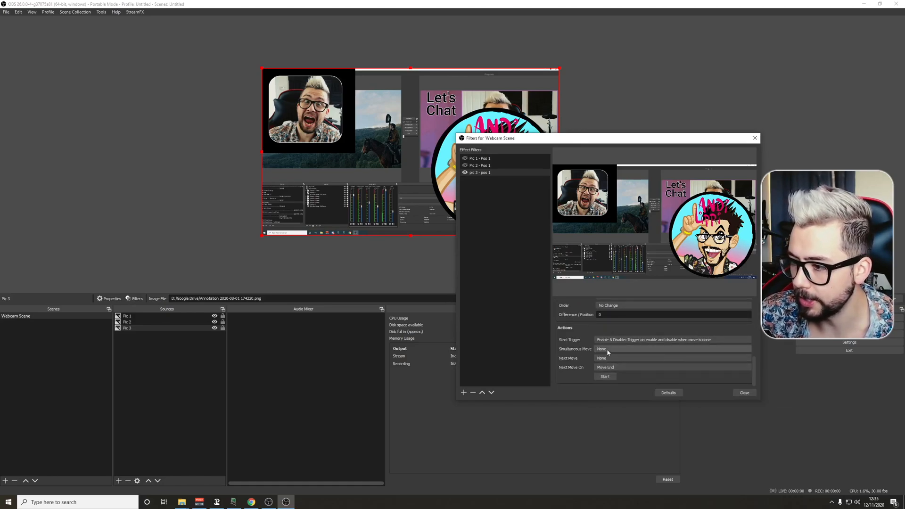
click(479, 165)
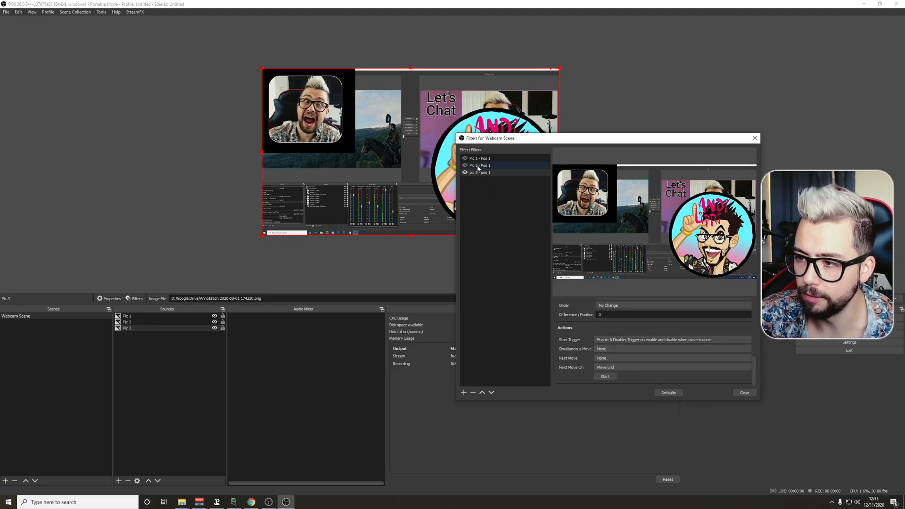
click(480, 165)
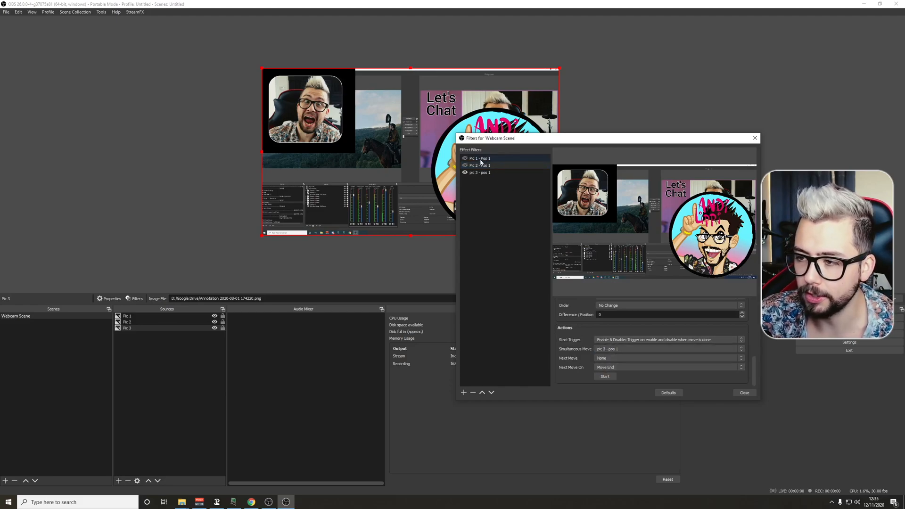
click(480, 172)
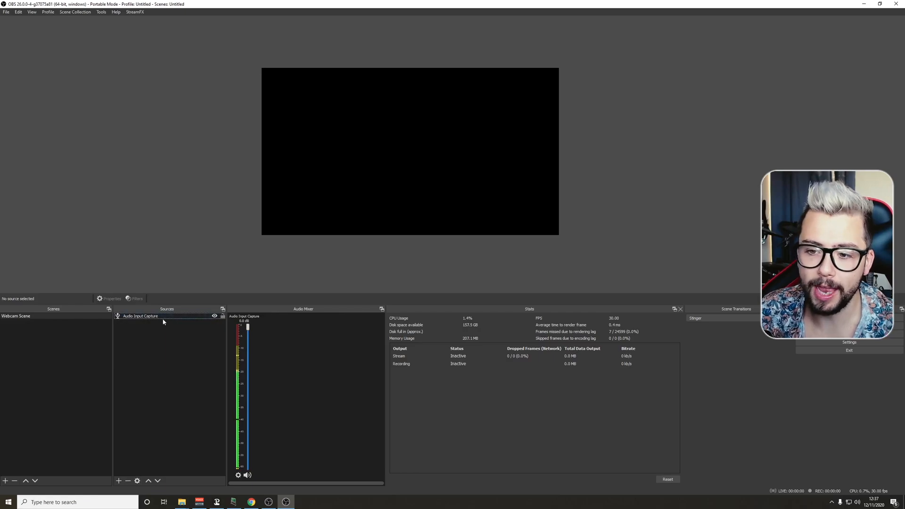
Add a new filter named 'Fade Audio Down' to the Webcam Scene
click(15, 316)
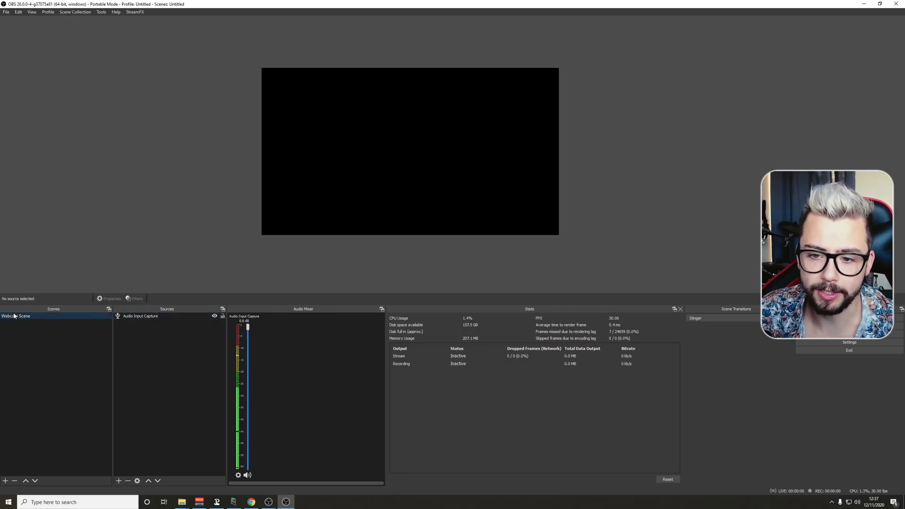
click(136, 299)
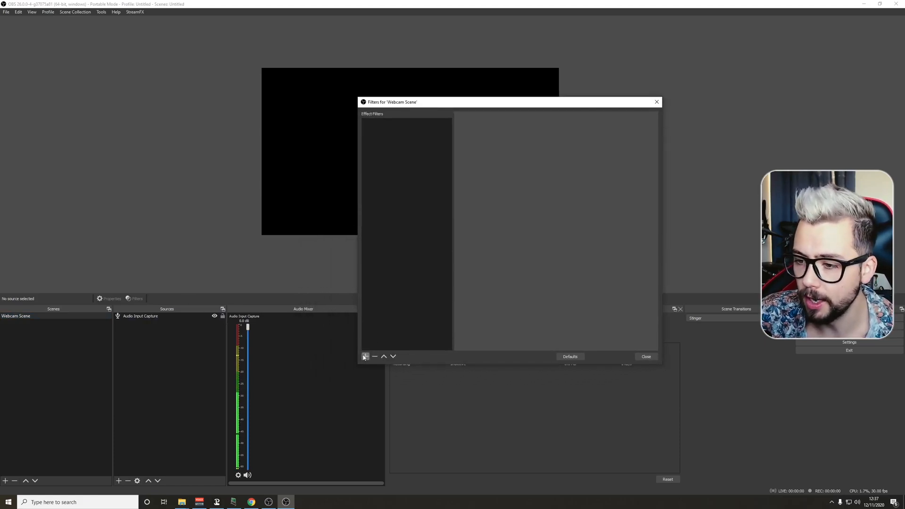
click(365, 356)
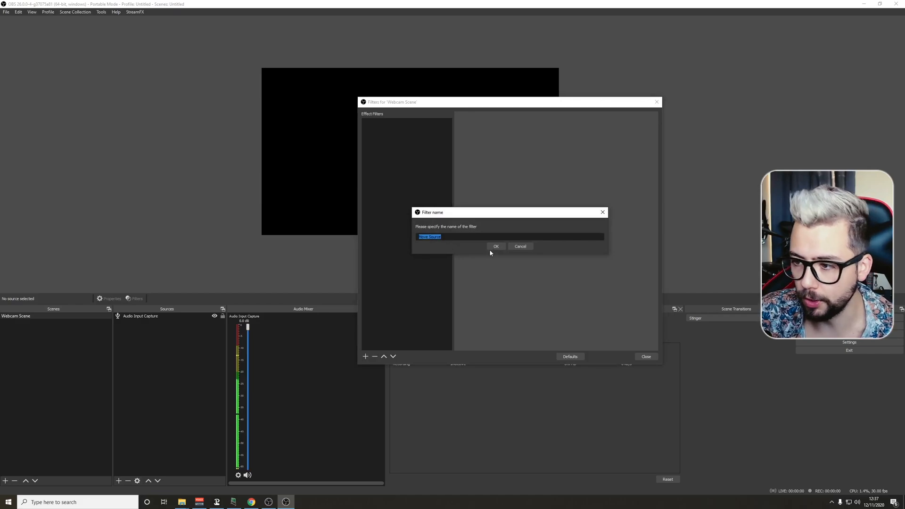
mouse_move(478, 245)
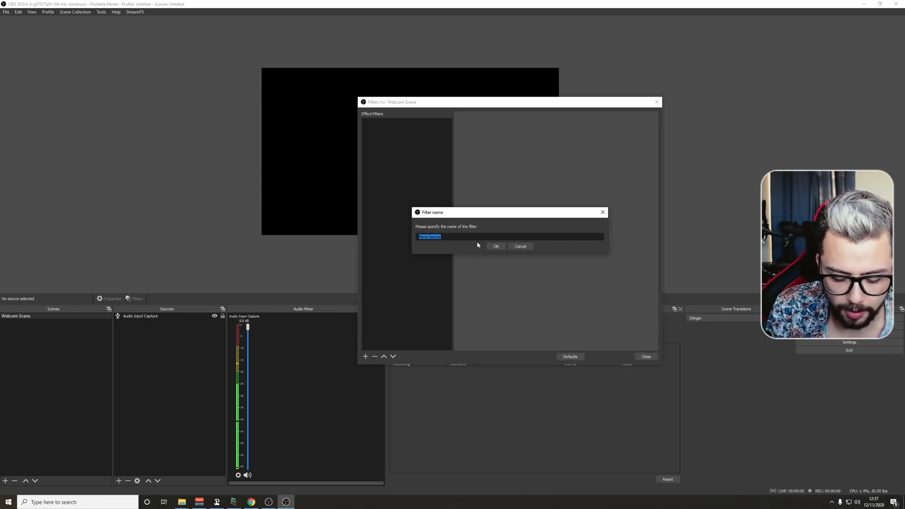
text(Fade Audio)
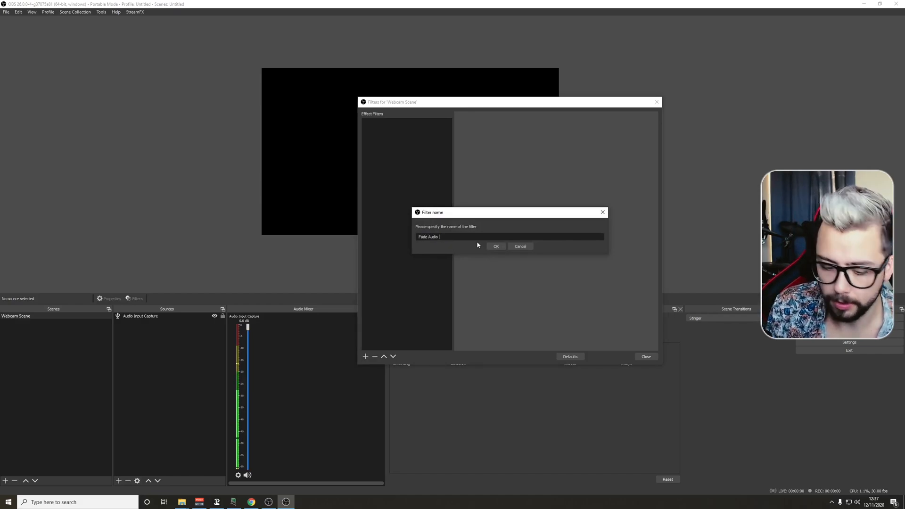
click(495, 246)
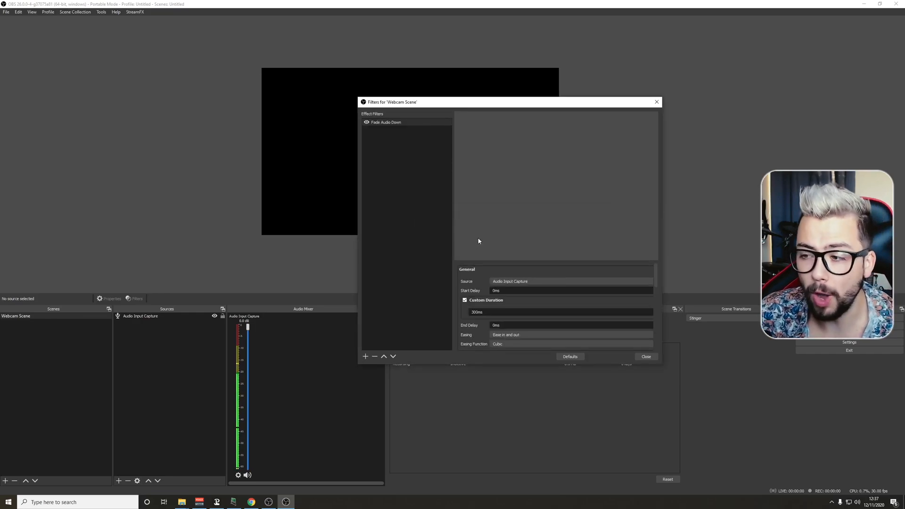
Aim Fade Audio Down at the audio, show the mute options, and enable fading
click(570, 281)
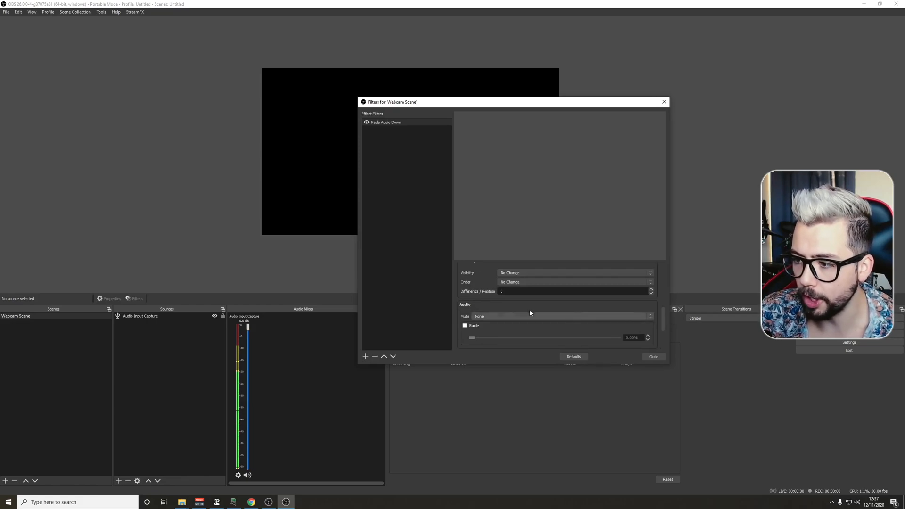
click(560, 316)
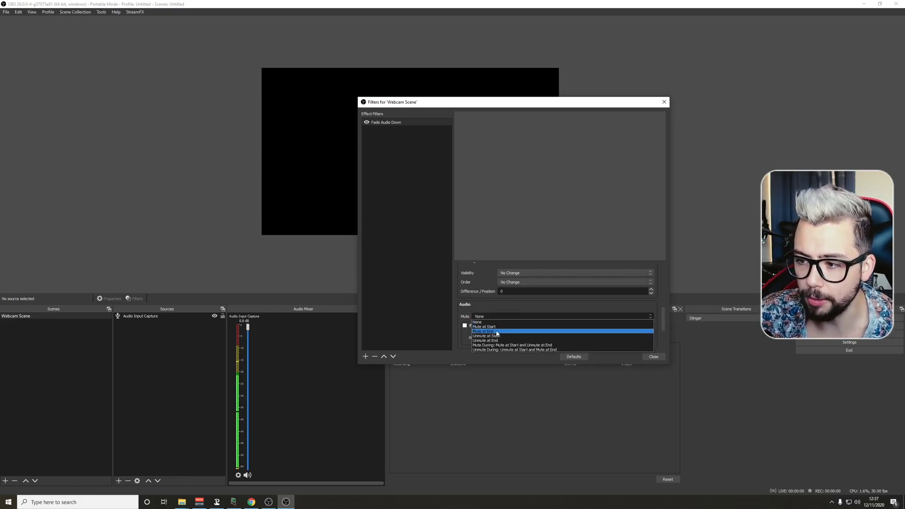
mouse_move(498, 336)
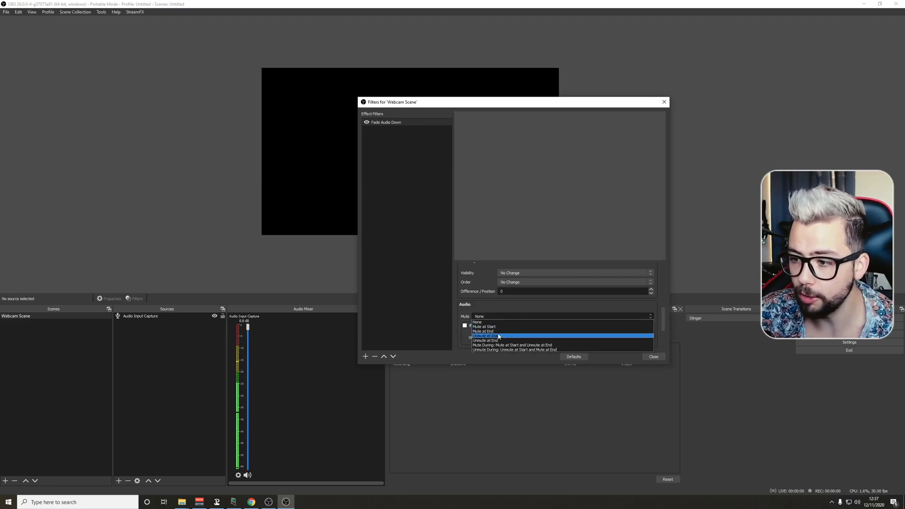
mouse_move(499, 340)
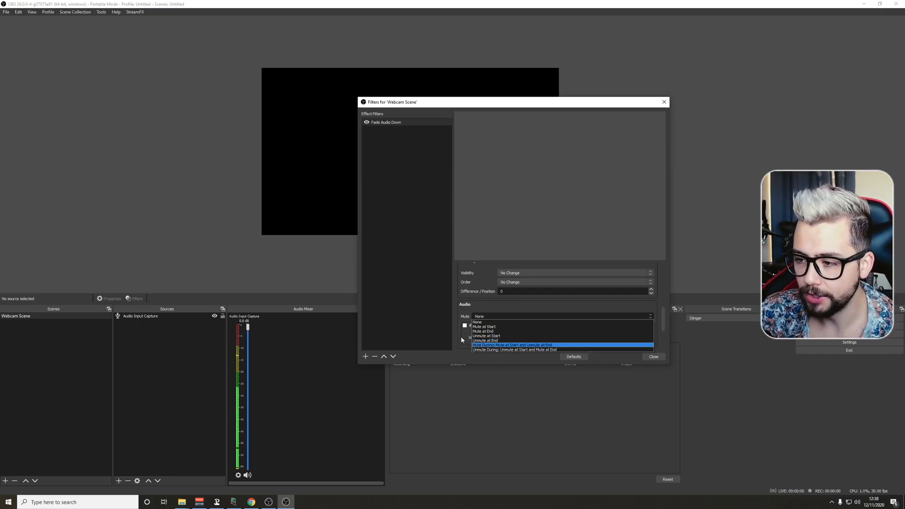
mouse_move(502, 322)
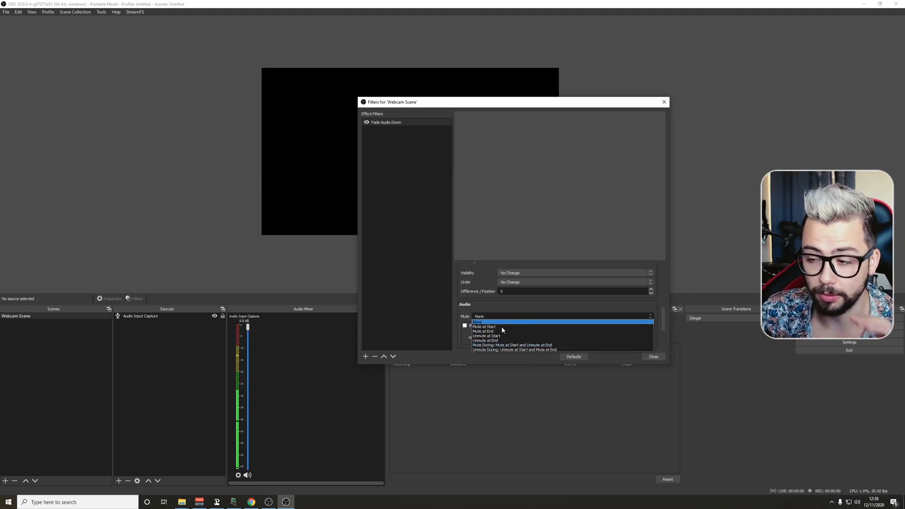
mouse_move(514, 349)
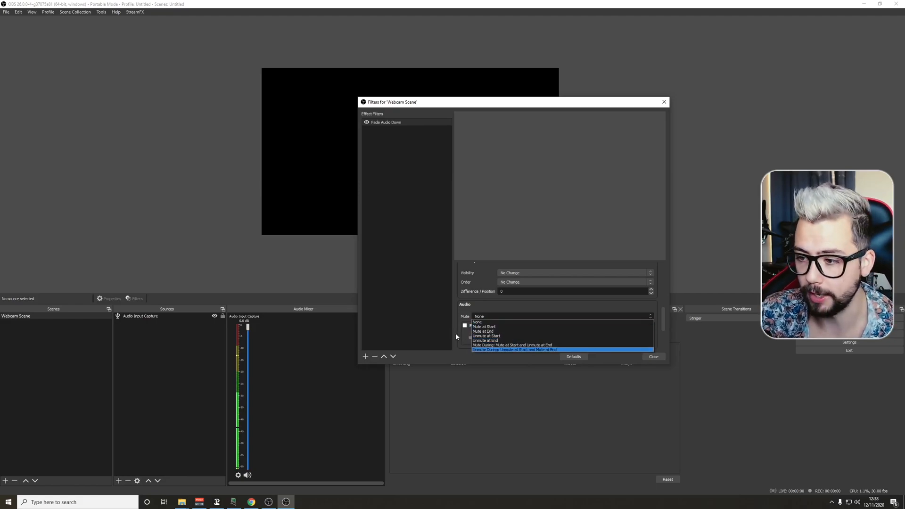
click(478, 321)
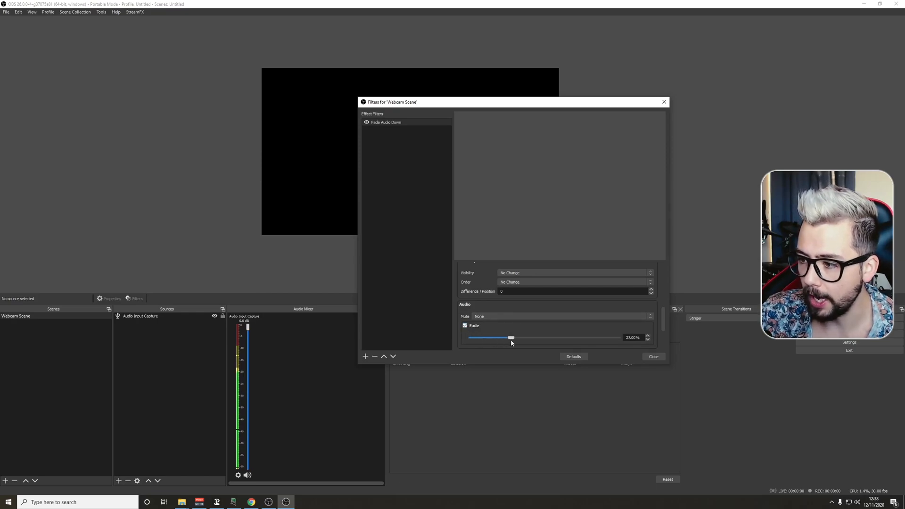
Fade the audio to 0% on Enable, toggle the filter to test, then close
drag(510, 338, 470, 337)
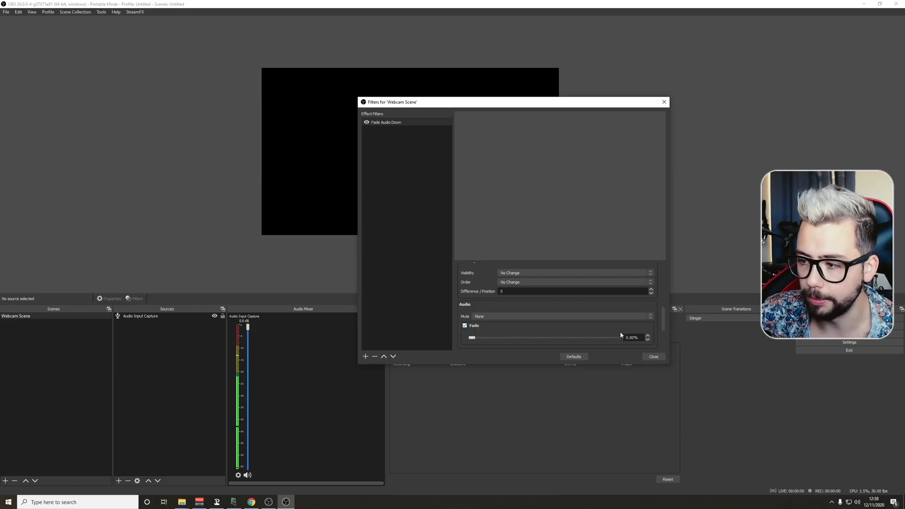
click(572, 304)
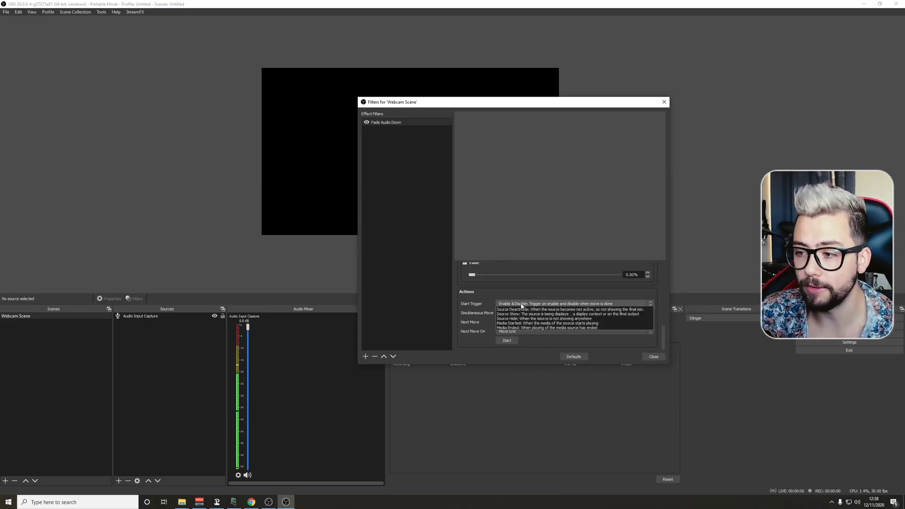
click(546, 313)
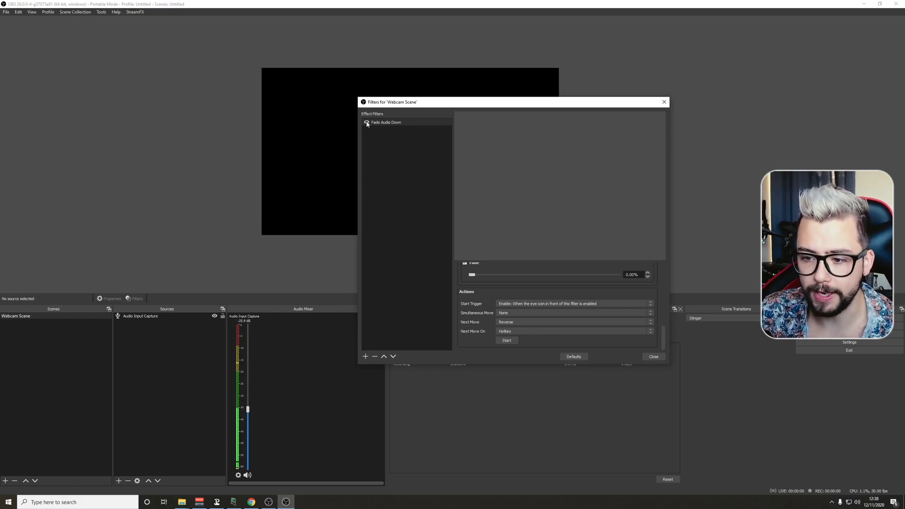
click(367, 121)
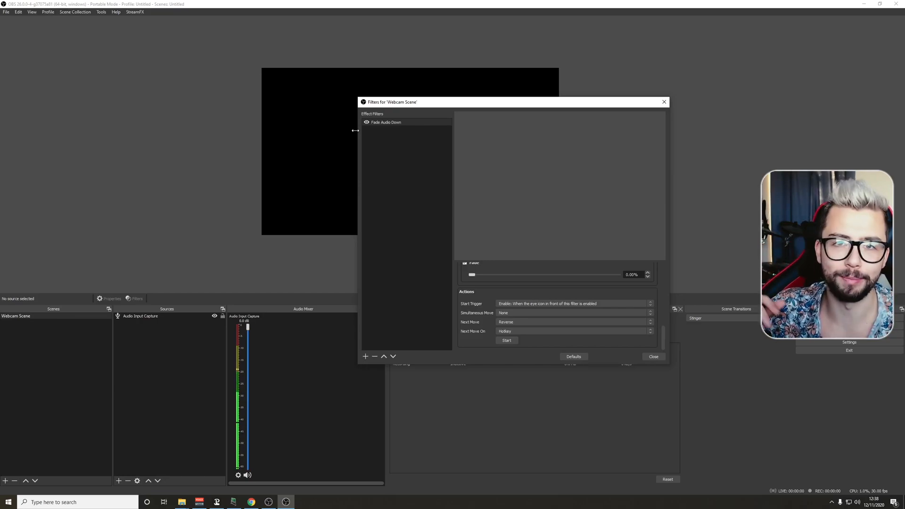
click(652, 356)
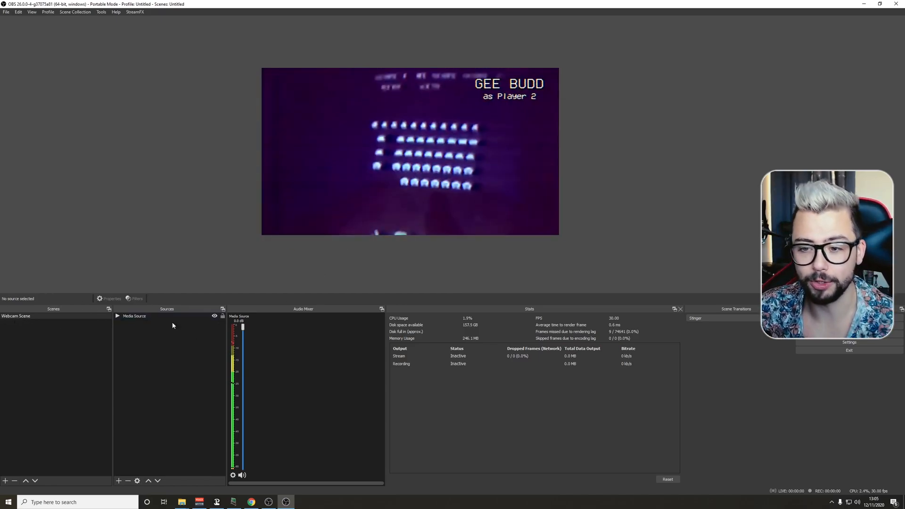
Add a default-named Move Source filter to Webcam Scene, disable Custom Duration, and reveal media start options
right_click(16, 316)
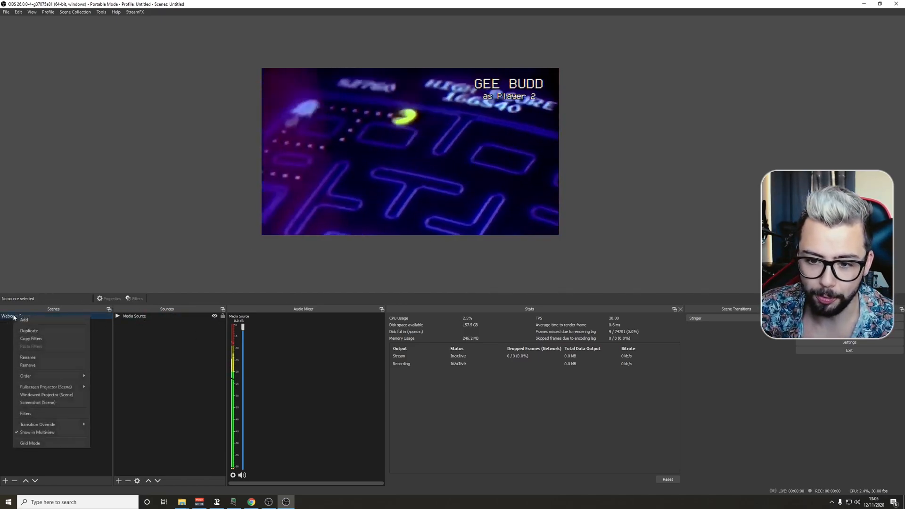
click(25, 413)
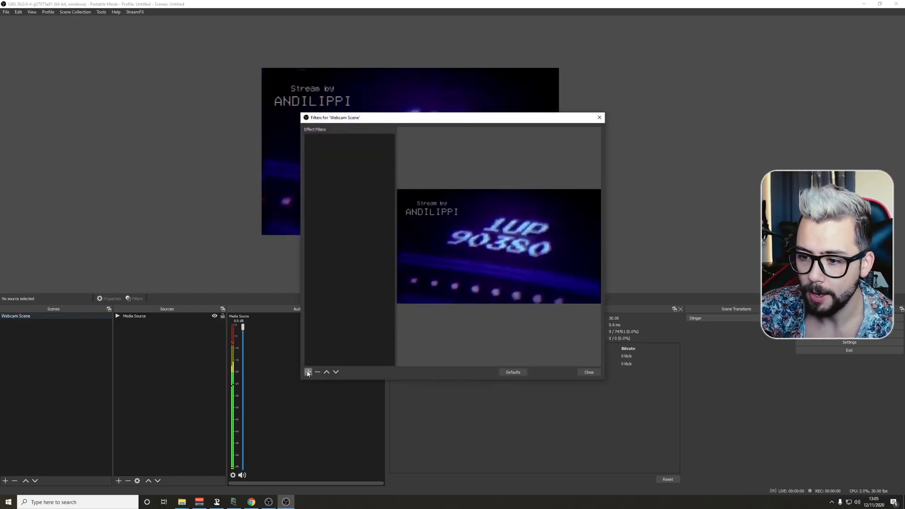
click(308, 372)
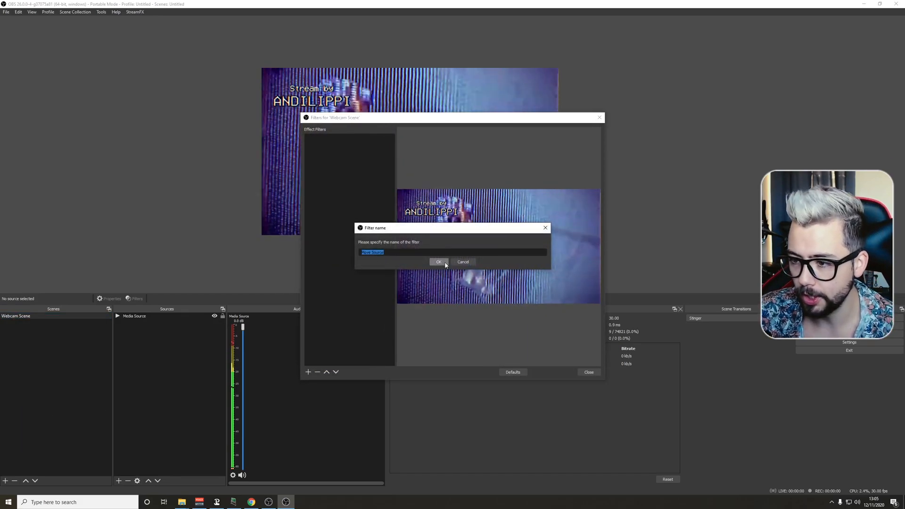
click(439, 261)
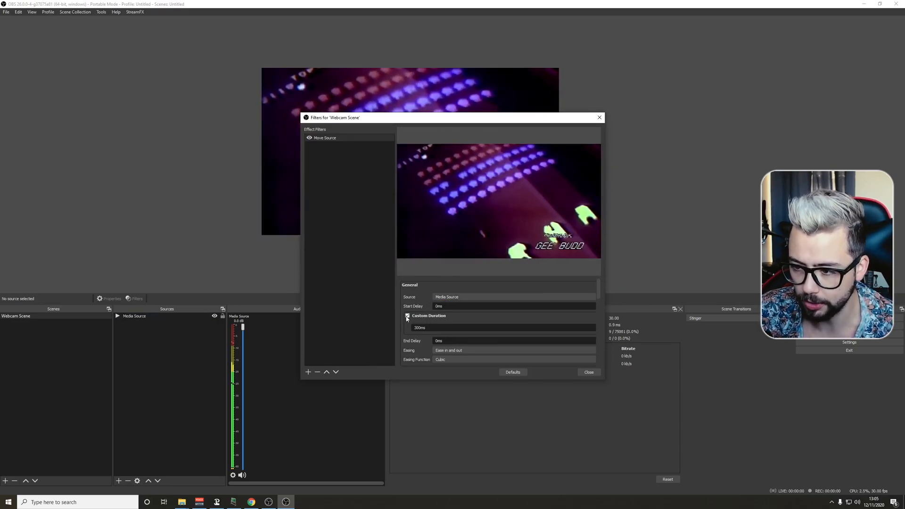
click(407, 316)
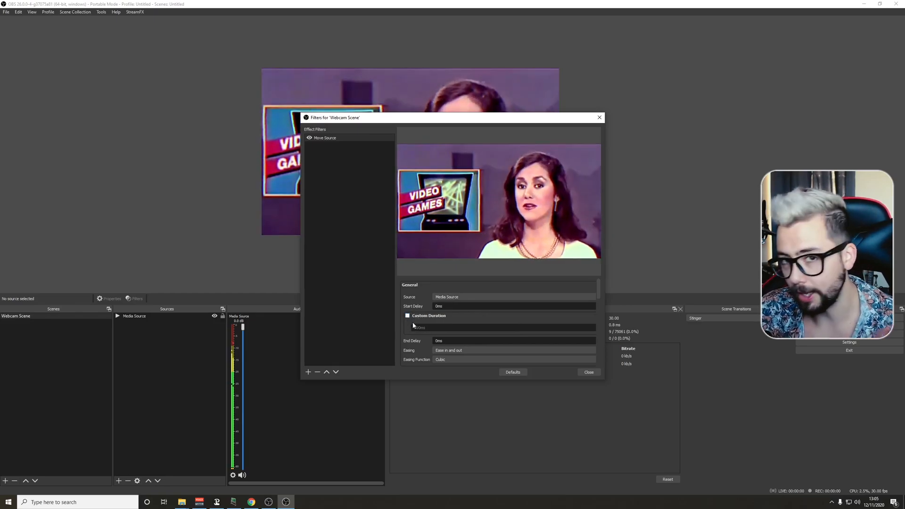
click(404, 330)
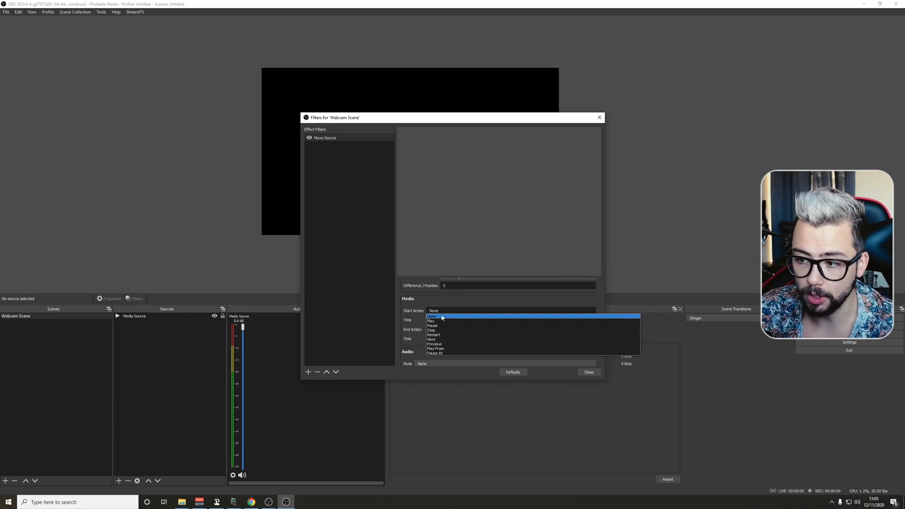
Set media start action to Play, test-stop the Media Source, then switch to Play From
click(431, 320)
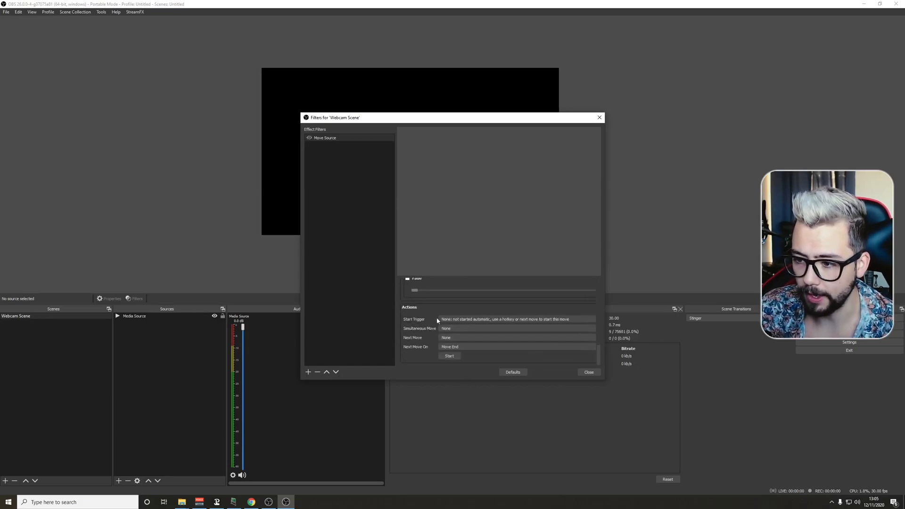
click(517, 319)
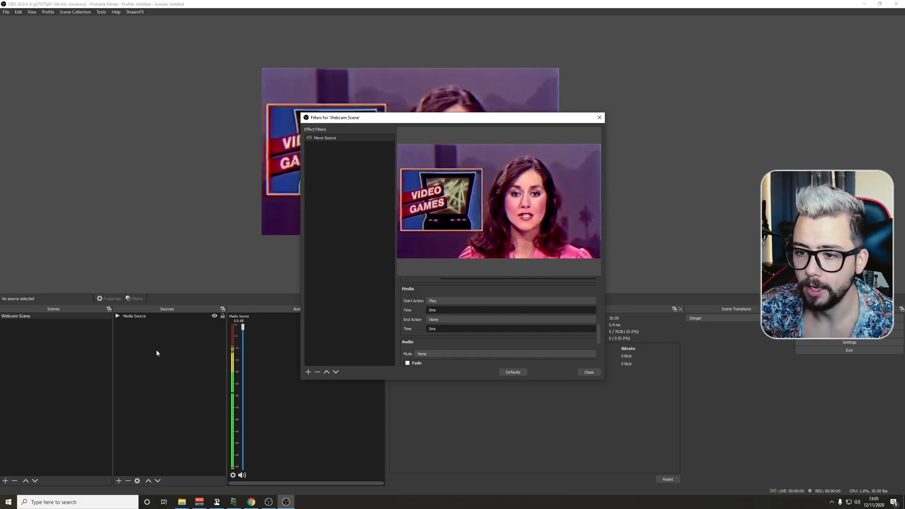
click(134, 315)
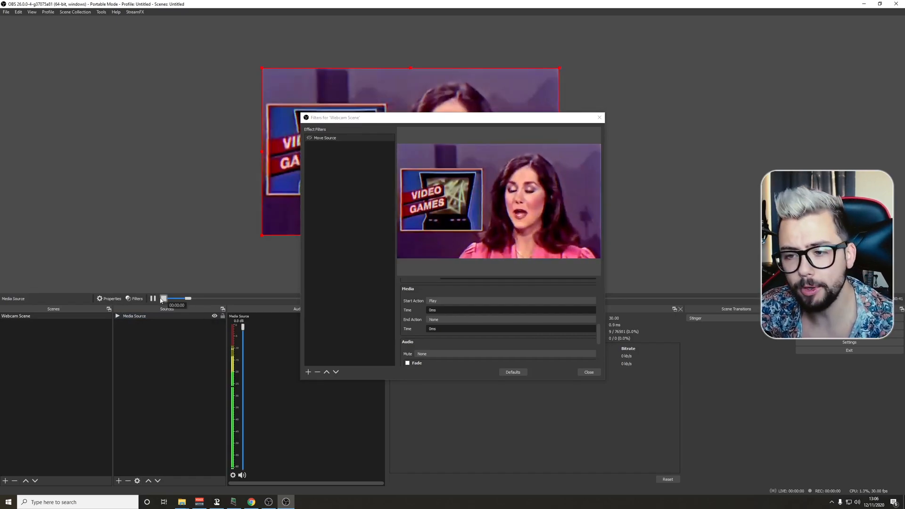
click(324, 138)
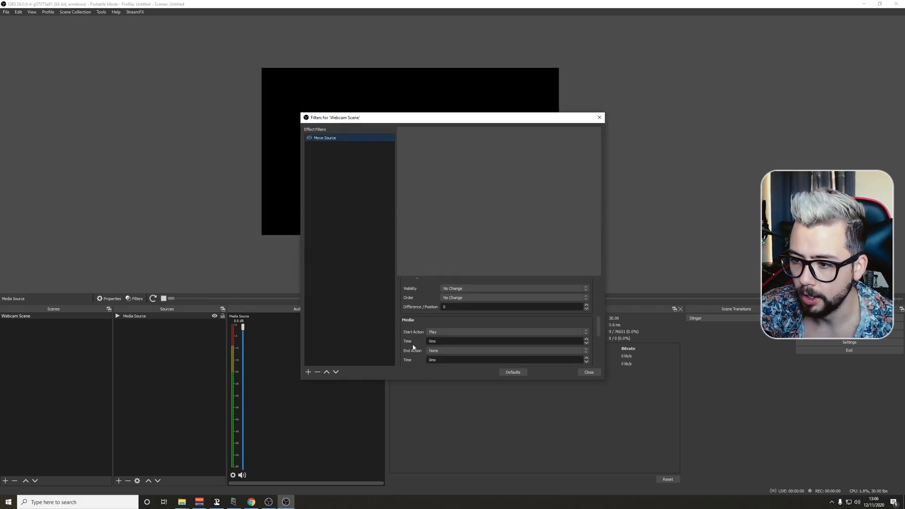
click(507, 310)
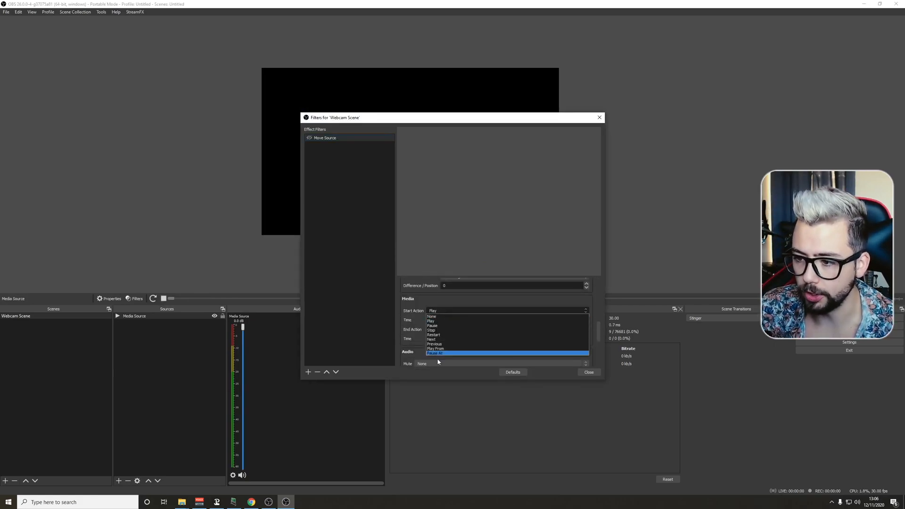
click(435, 348)
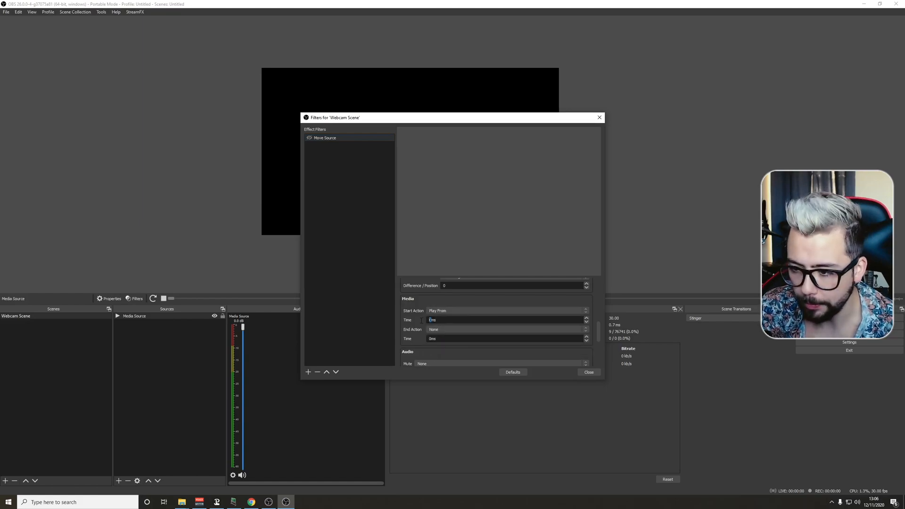